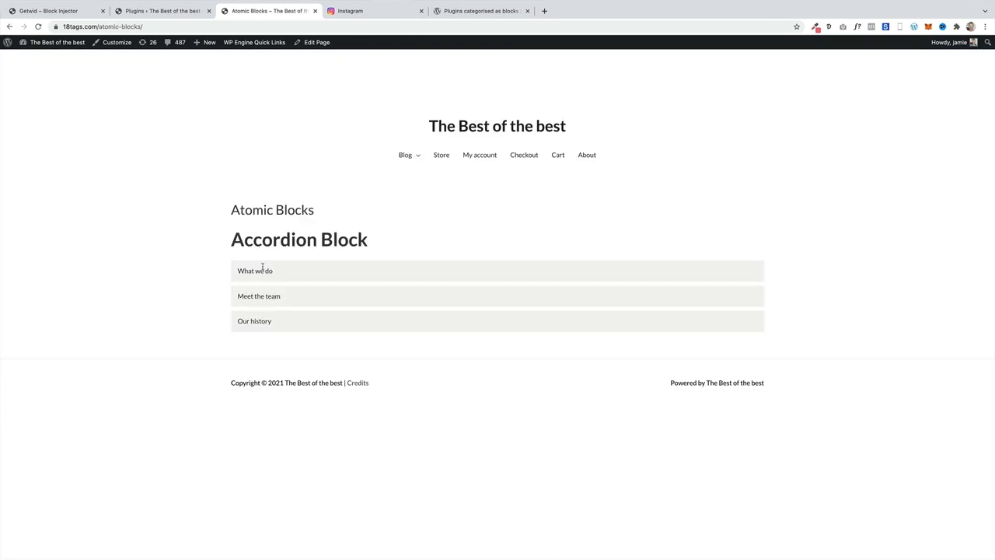
- Expand the 'What we do' section of the Atomic Blocks accordion
left_click(258, 295)
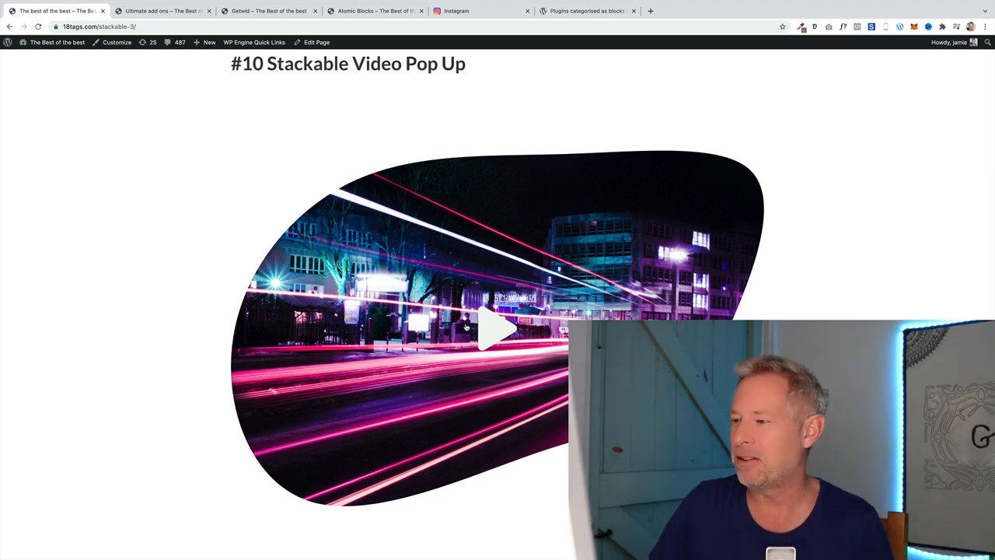
- Insert a Video Popup block below the heading with the smiling man's photo as thumbnail
left_click(316, 42)
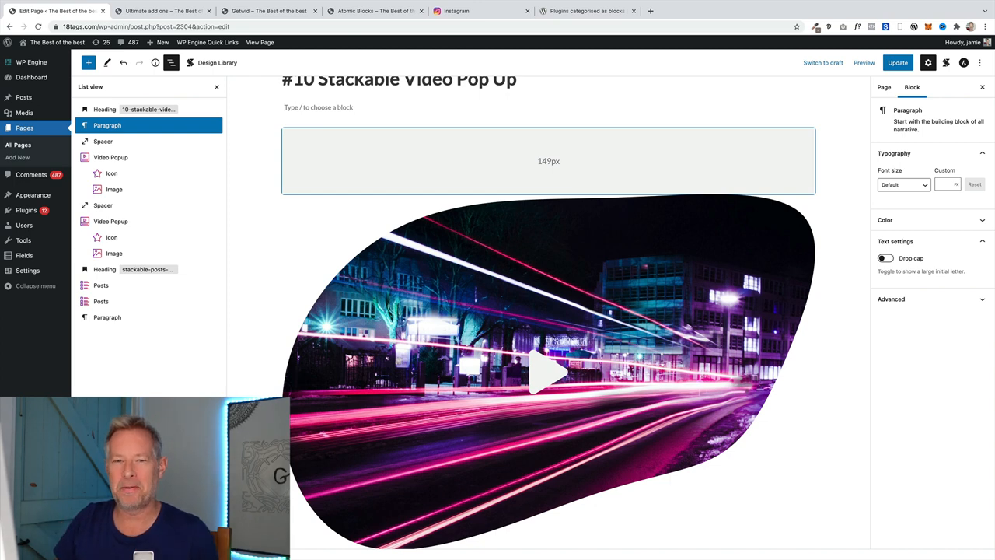
left_click(488, 107)
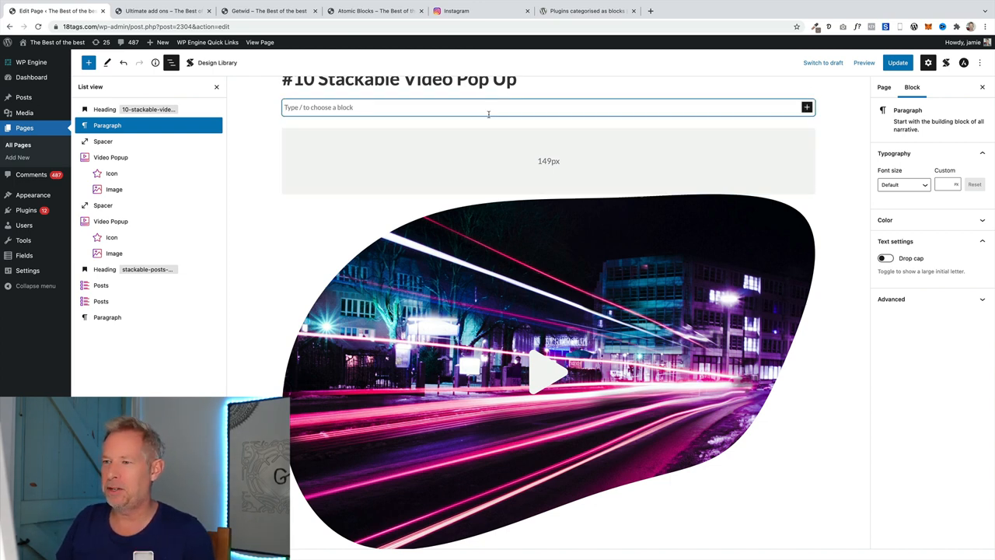
type("/vi")
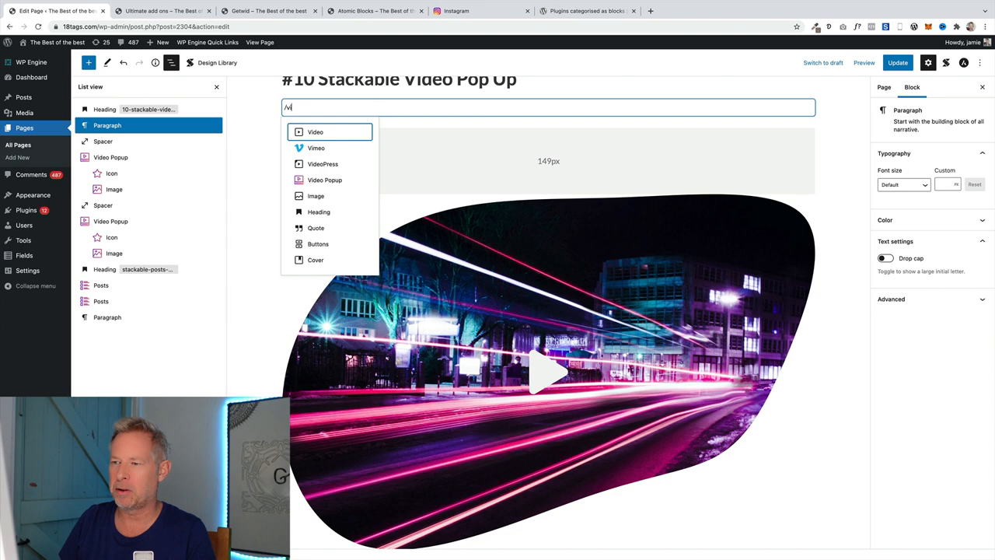
left_click(88, 63)
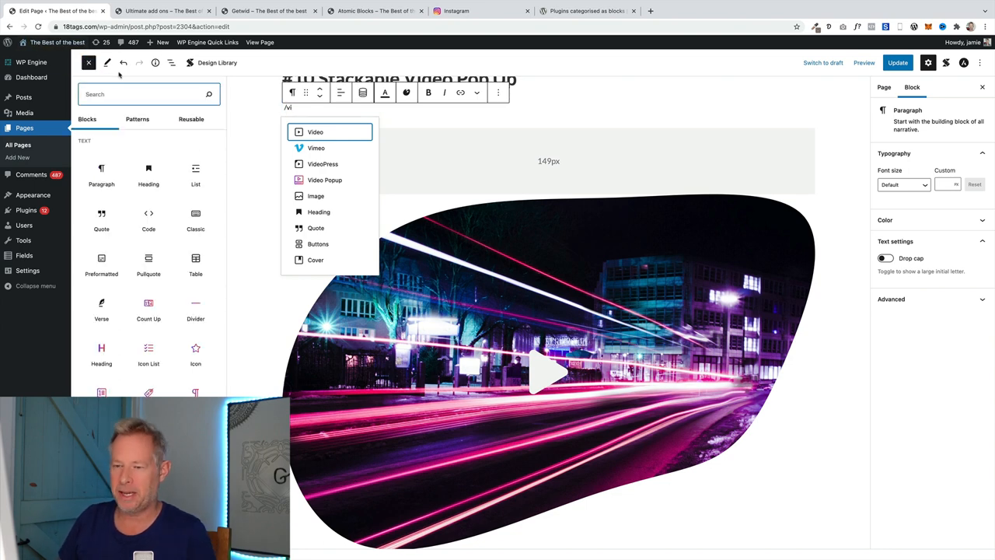
left_click(324, 179)
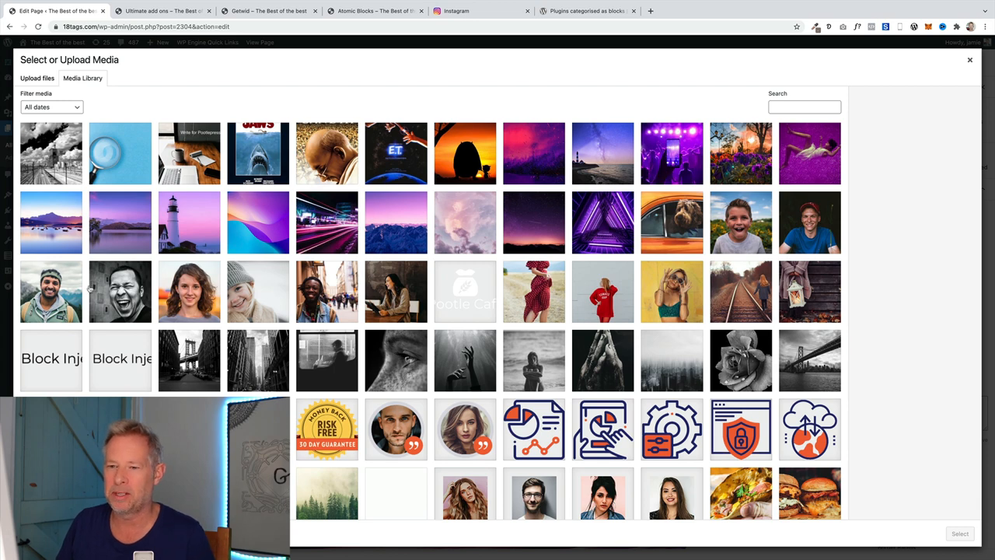
left_click(51, 292)
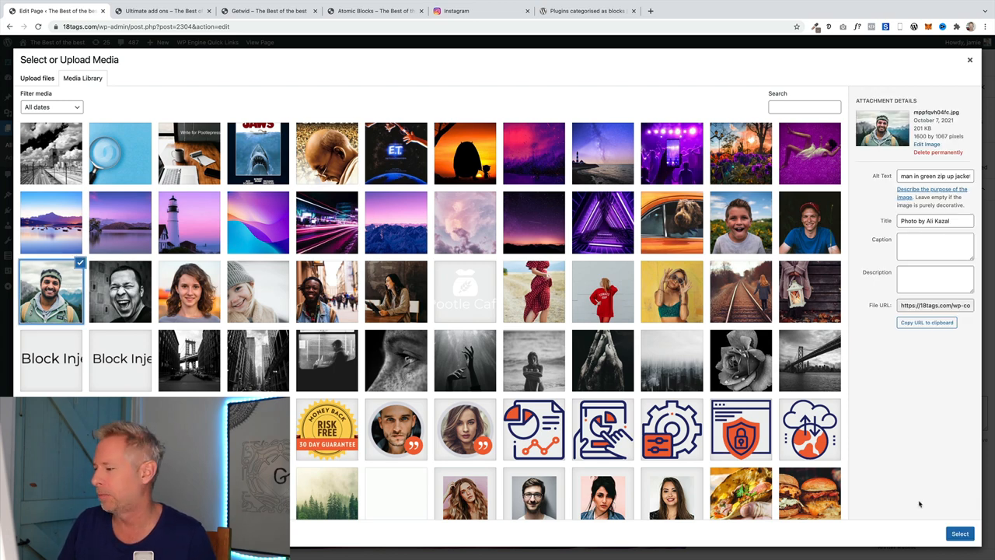
left_click(959, 533)
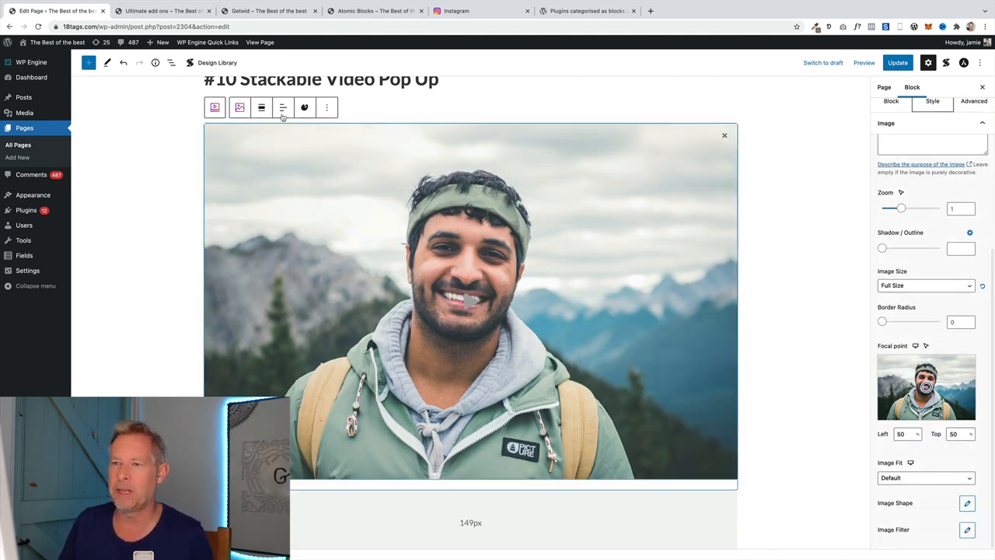
- Give the Video Popup's thumbnail image the Blob 6 shape, then reselect the pop-up block
left_click(171, 63)
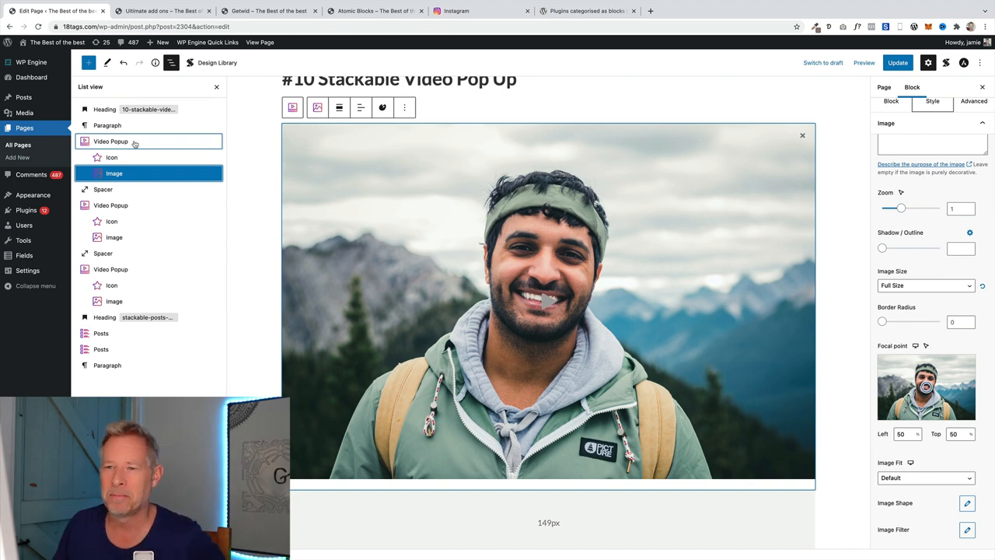
left_click(110, 141)
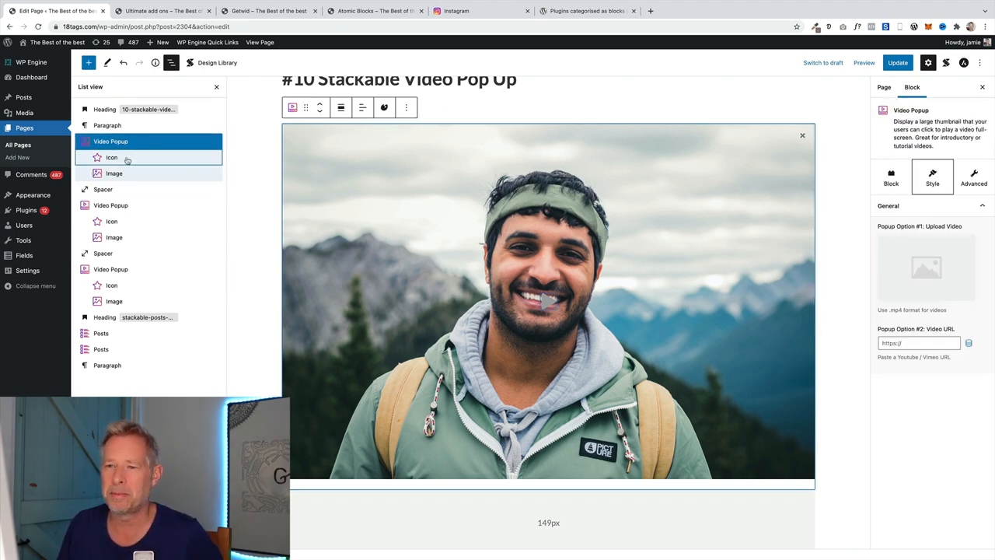
left_click(114, 173)
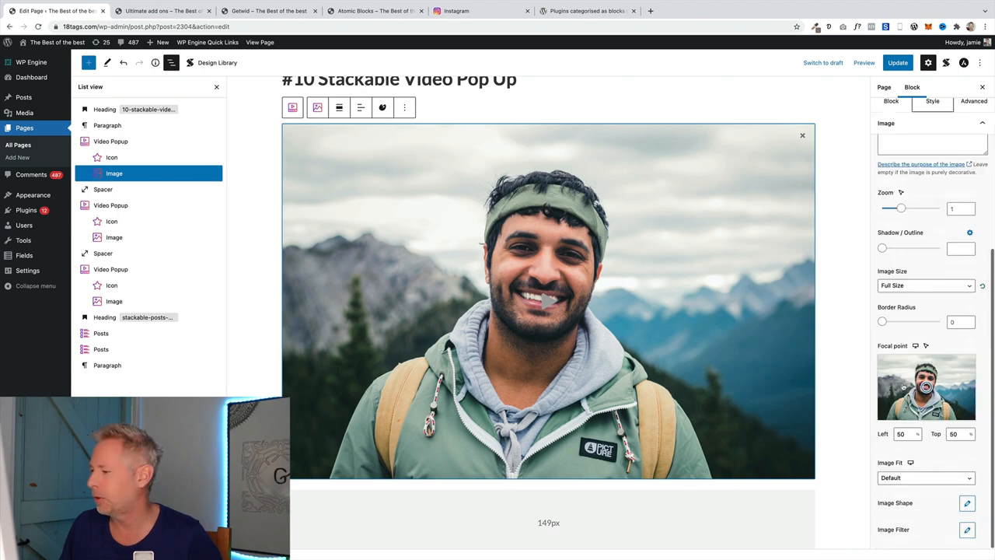
left_click(967, 503)
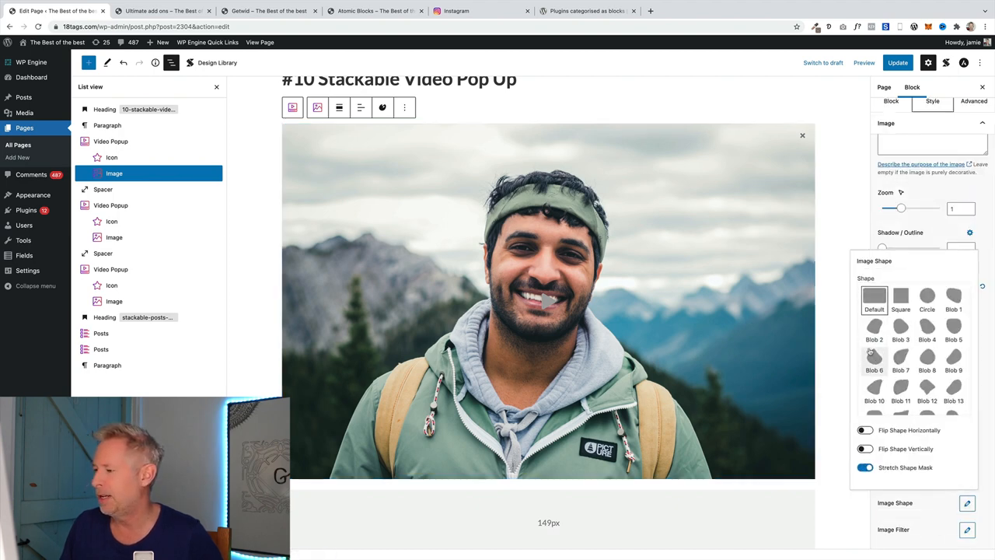
left_click(874, 359)
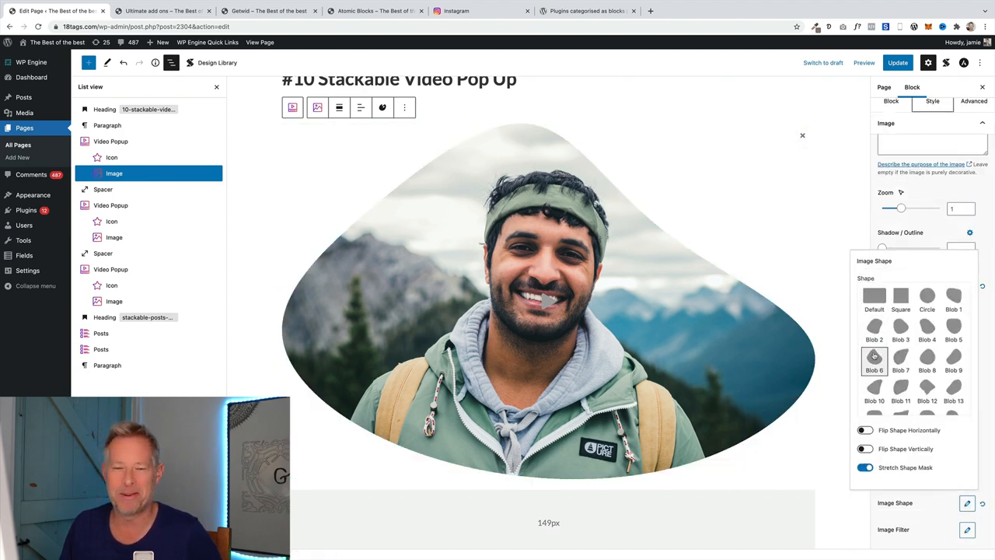
left_click(110, 140)
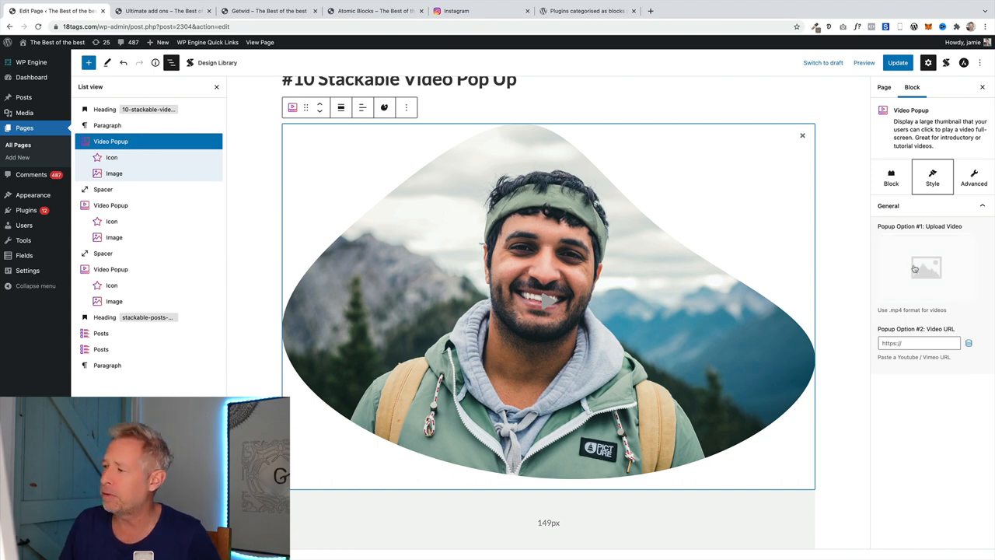
- Attach Garmin-Fenix-3.mp4 as the pop-up's video
left_click(925, 268)
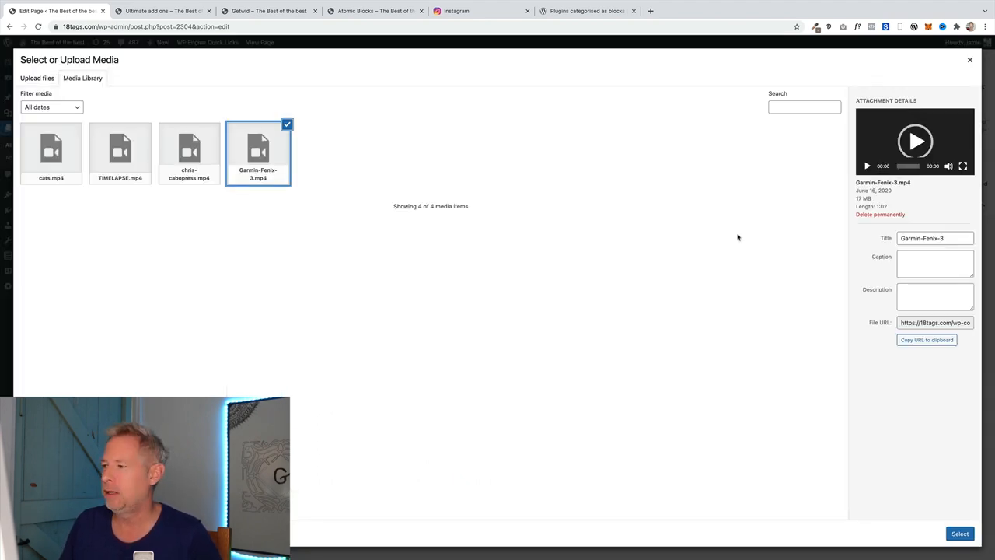
left_click(959, 533)
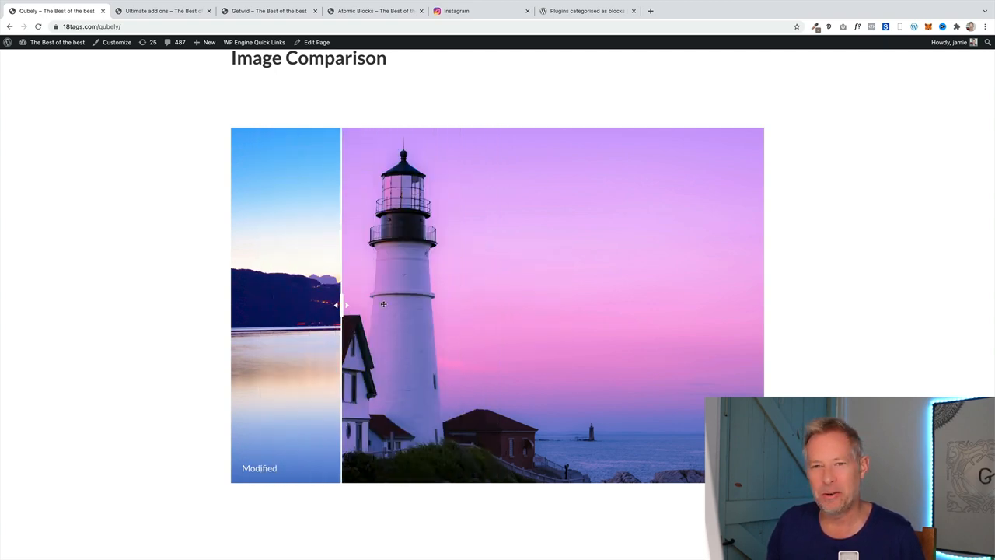
- Slide the lighthouse comparison divider back and forth, then open the Qubely page for editing
left_click_drag(340, 305, 350, 311)
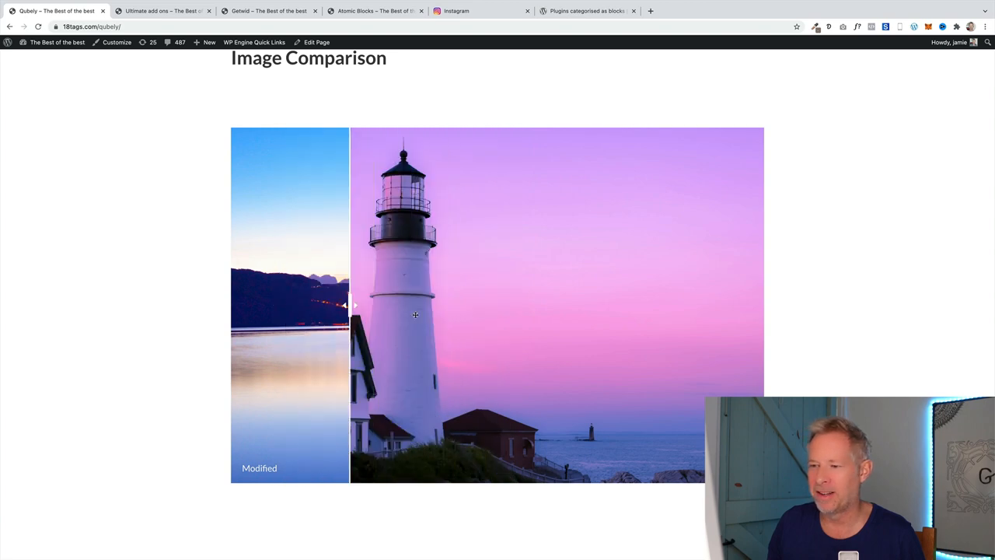
left_click_drag(352, 305, 501, 305)
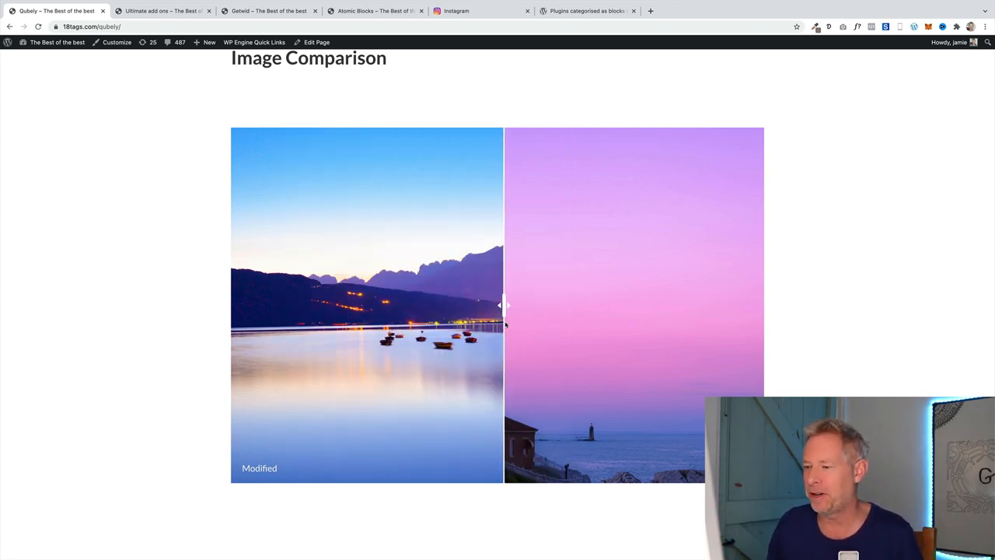
left_click_drag(504, 305, 392, 305)
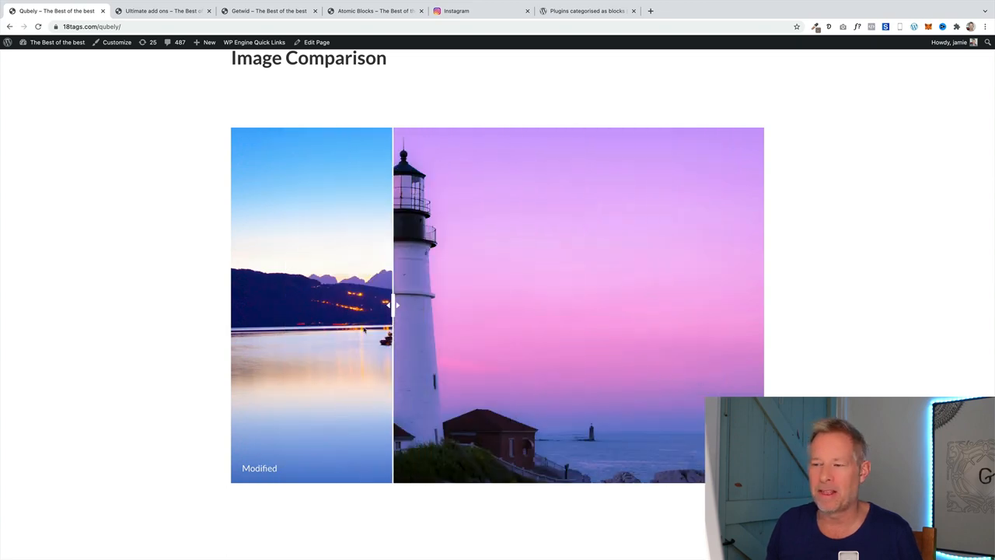
left_click_drag(394, 305, 362, 305)
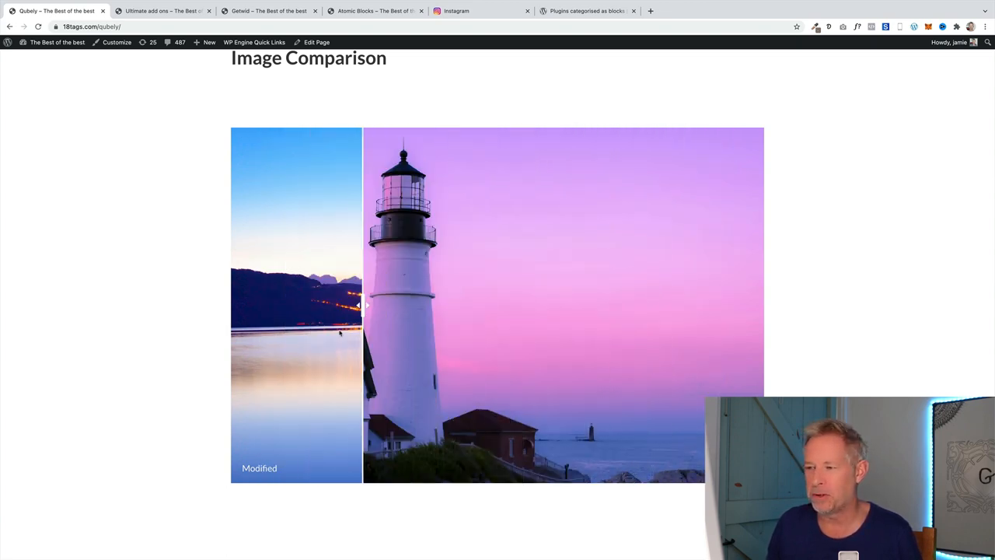
left_click_drag(363, 305, 418, 305)
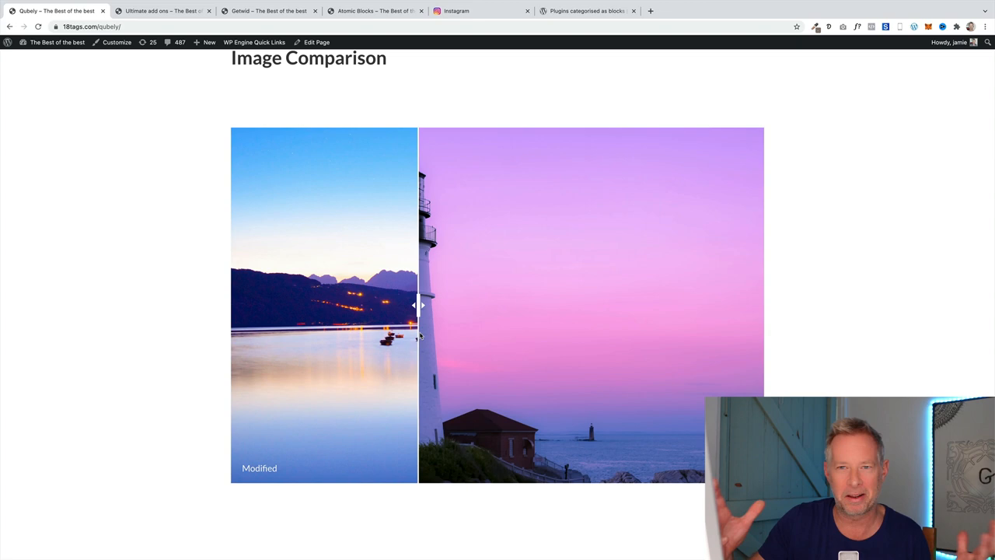
left_click(317, 42)
type("image")
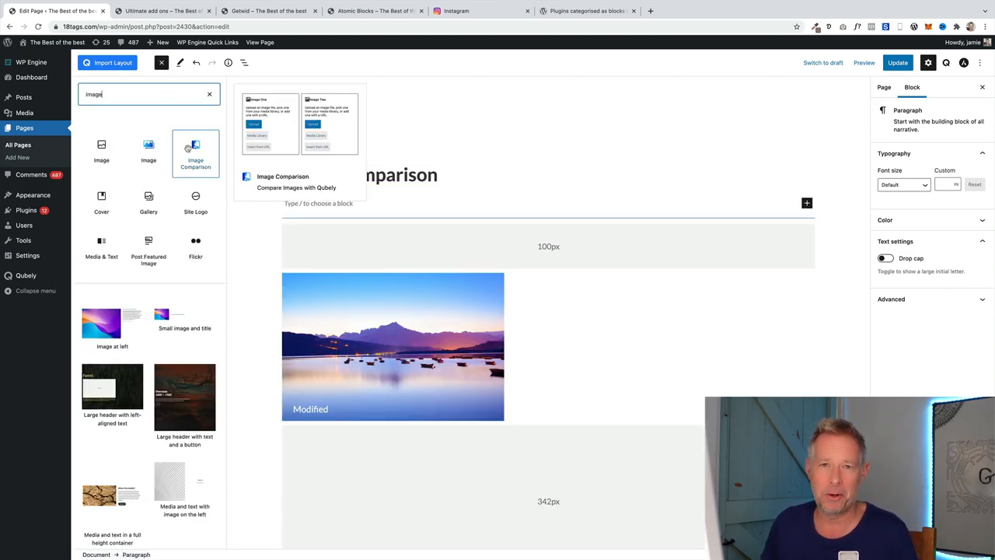
- Insert an Image Comparison block with media-library photos and view the live Qubely page
left_click(195, 153)
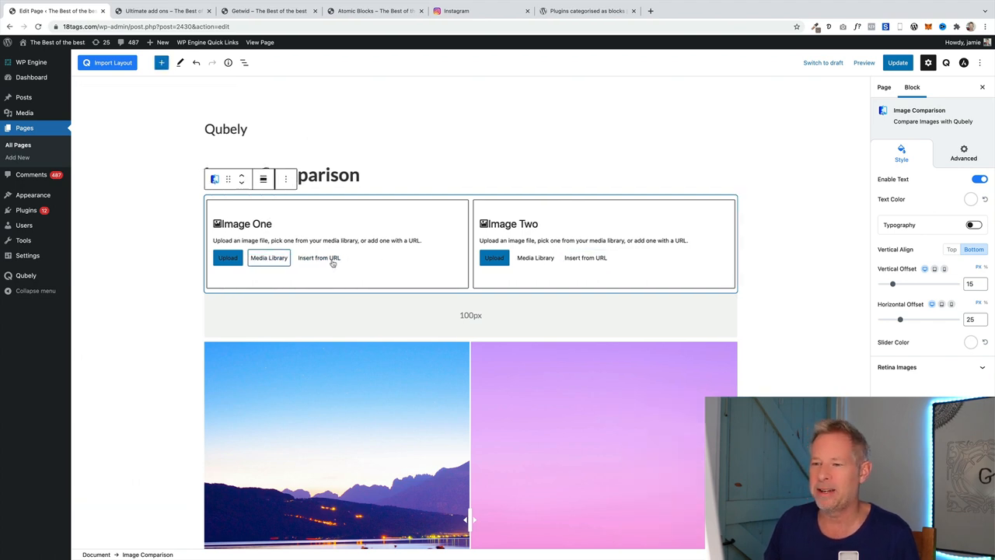
left_click(268, 257)
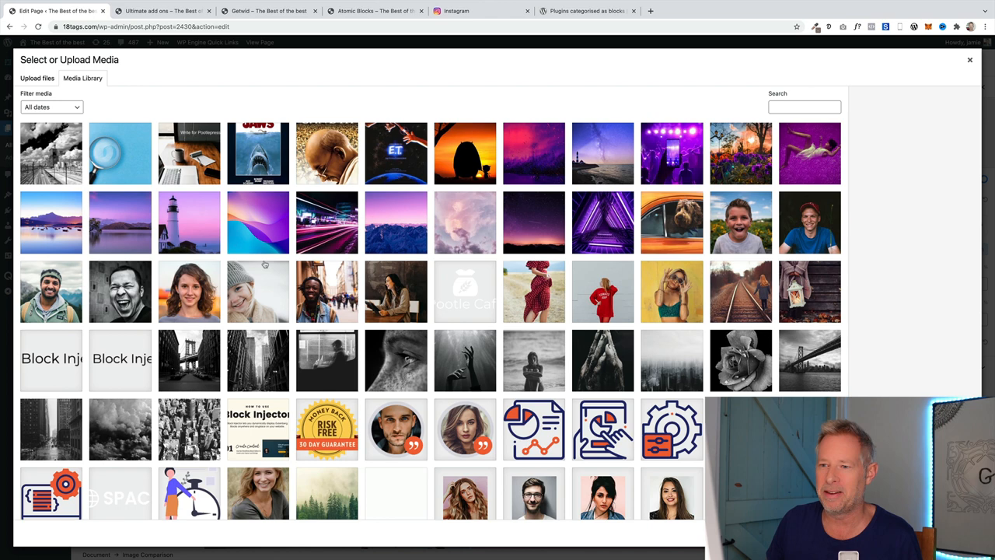
mouse_move(468, 210)
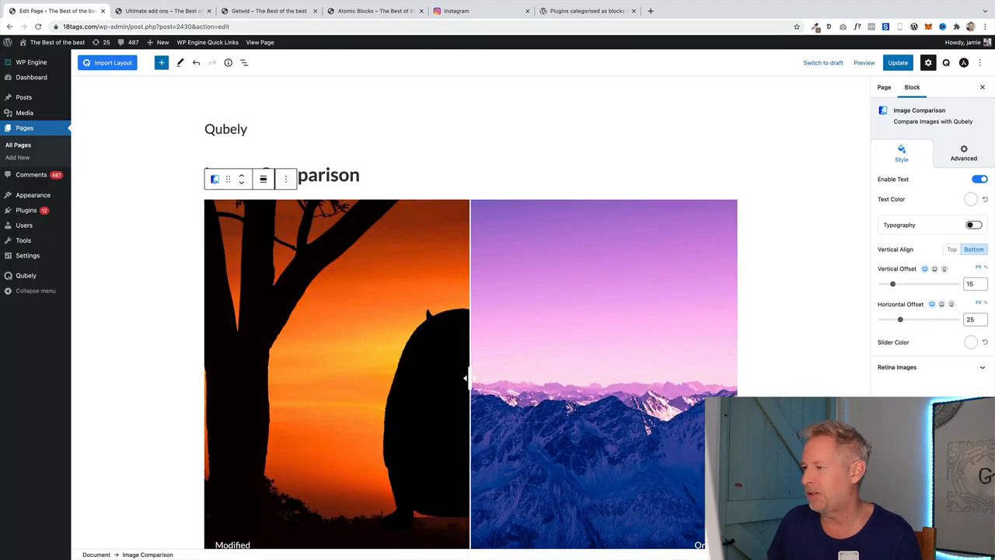
left_click(897, 62)
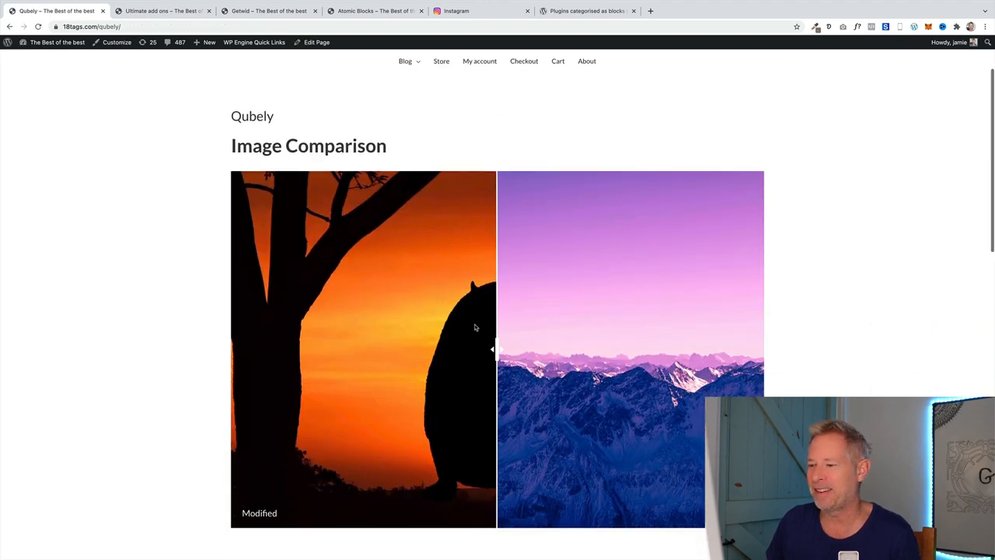
- Drag the comparison divider toward the mountain photo and back, then scroll down
left_click_drag(491, 349, 264, 349)
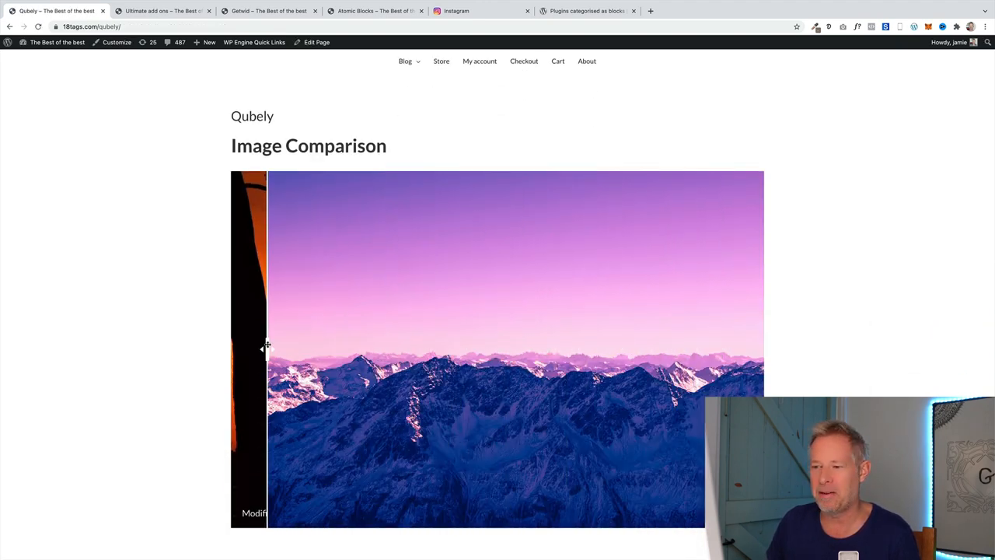
left_click_drag(264, 349, 480, 349)
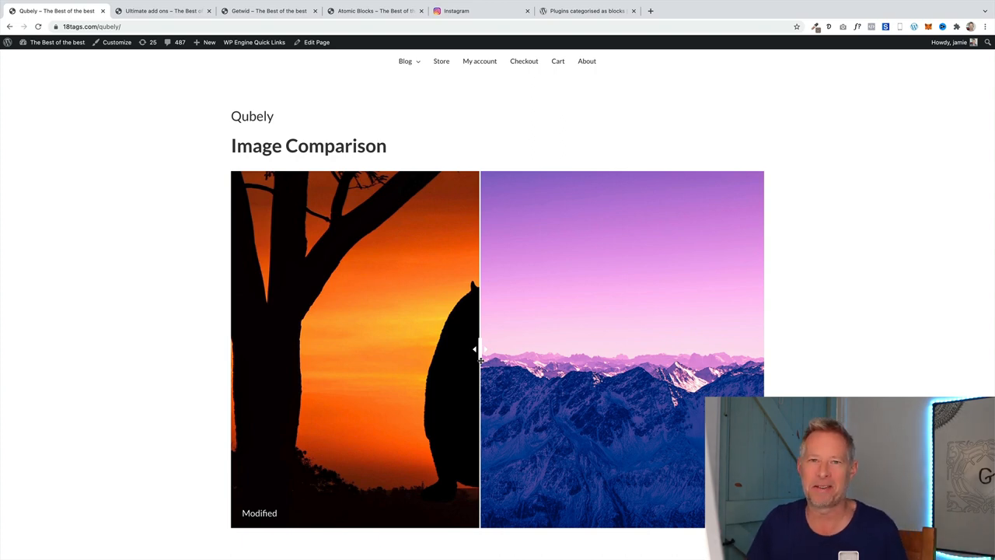
scroll("down", 3)
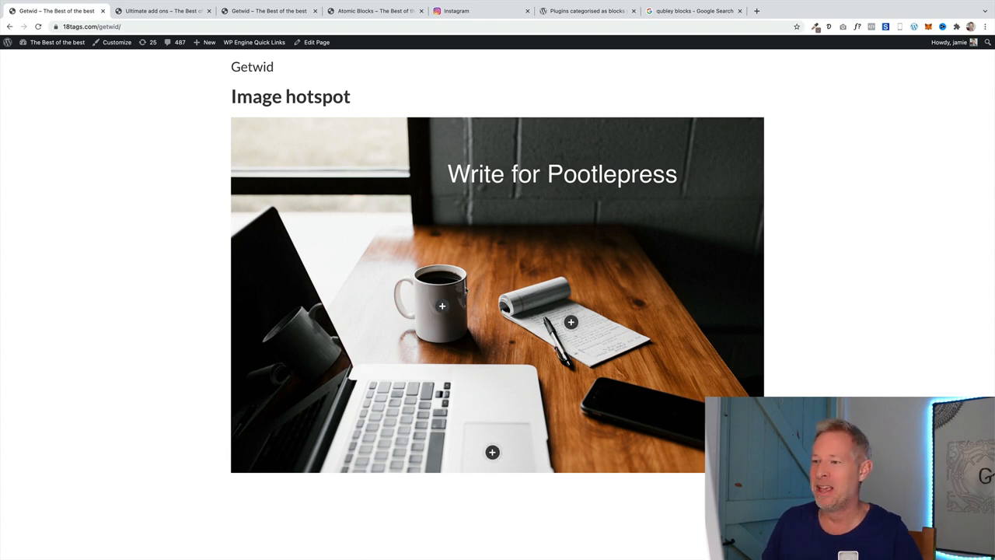
mouse_move(442, 307)
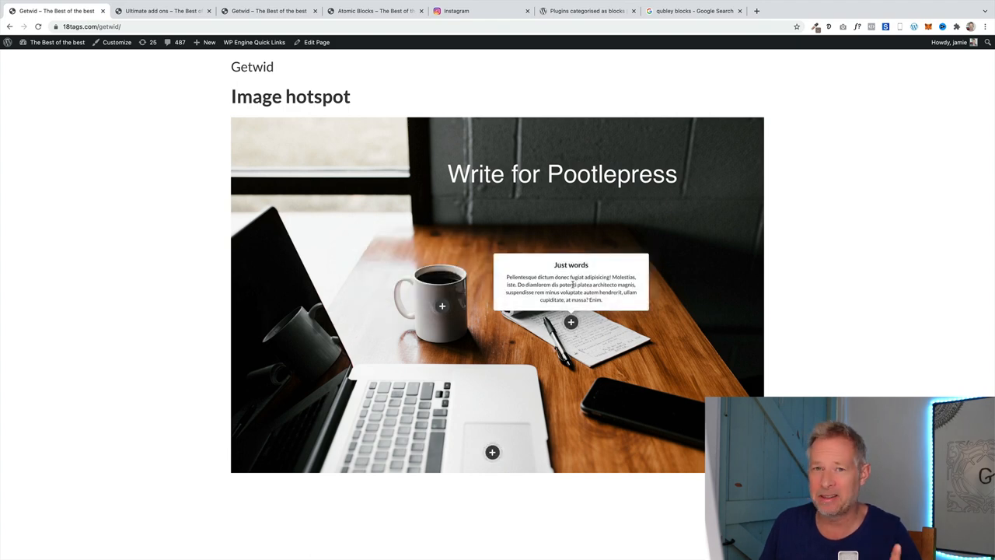
mouse_move(442, 305)
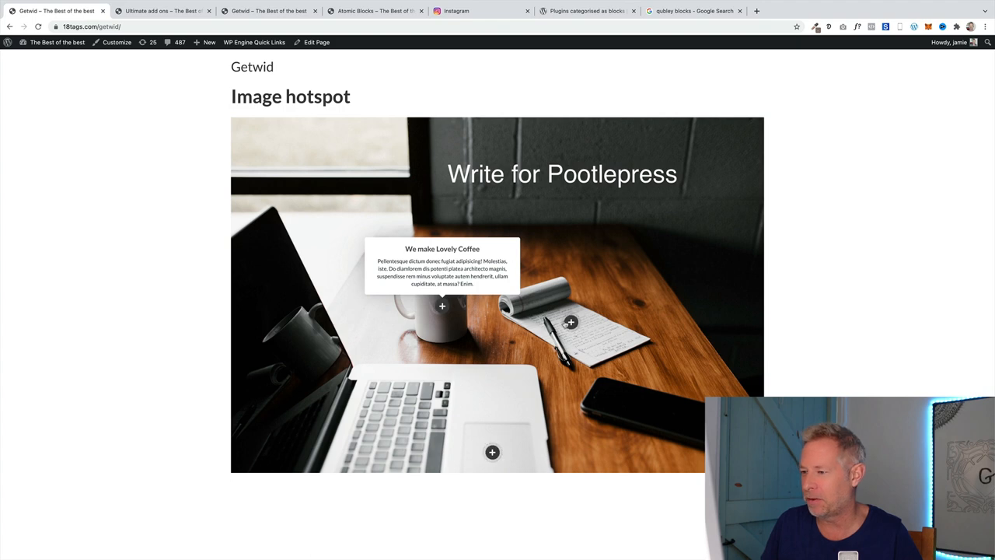
mouse_move(491, 451)
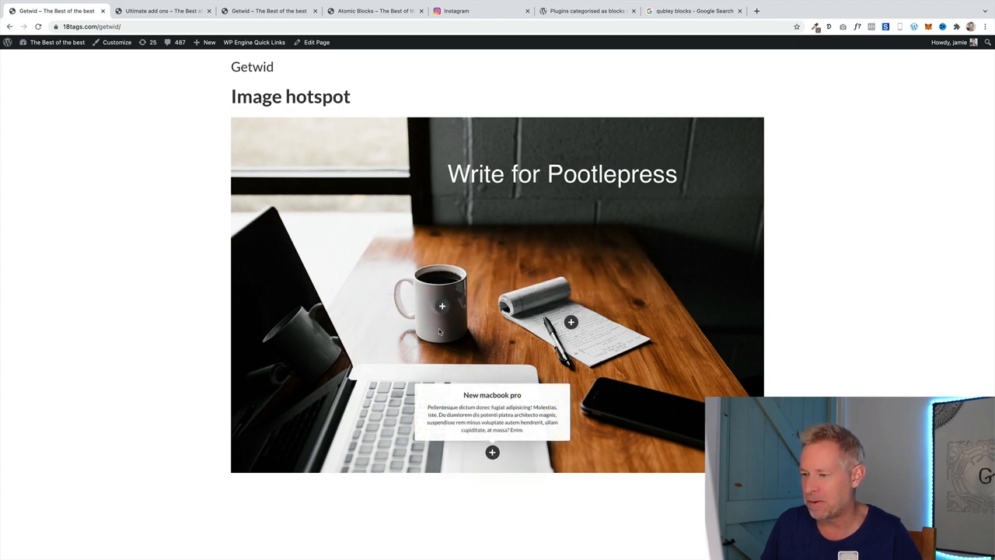
left_click(316, 42)
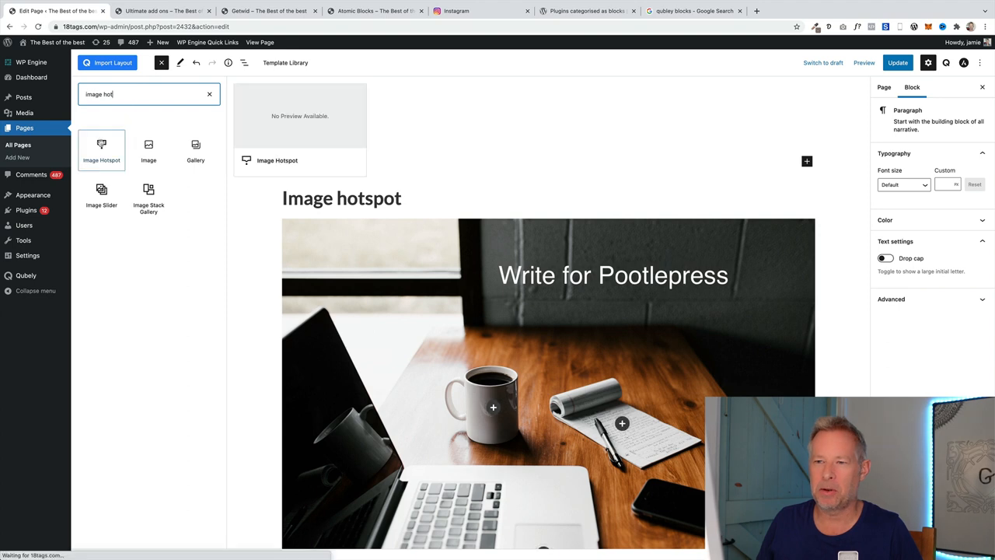
- Insert an Image Hotspot block holding the desk photo with laptop and coffee mug
left_click(101, 150)
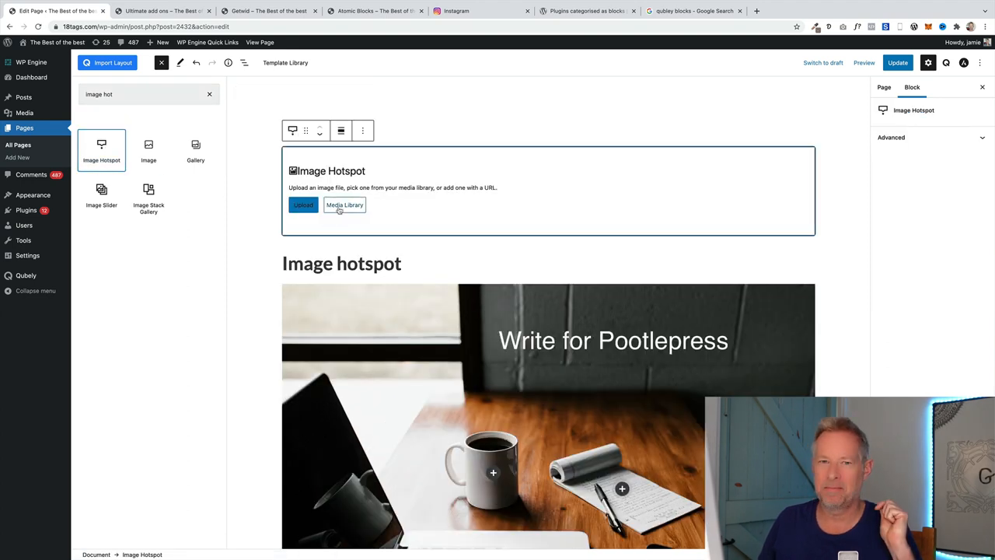
left_click(344, 204)
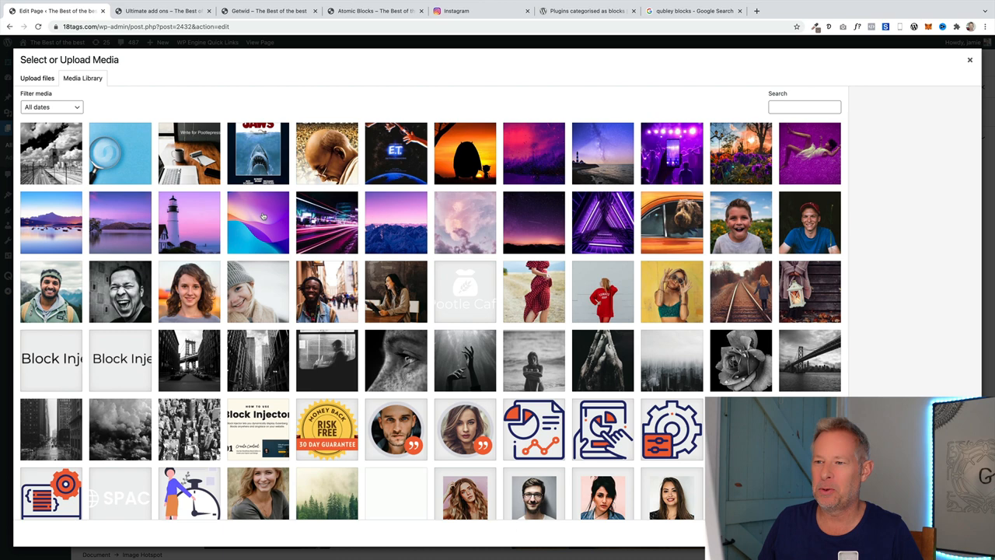
left_click(189, 153)
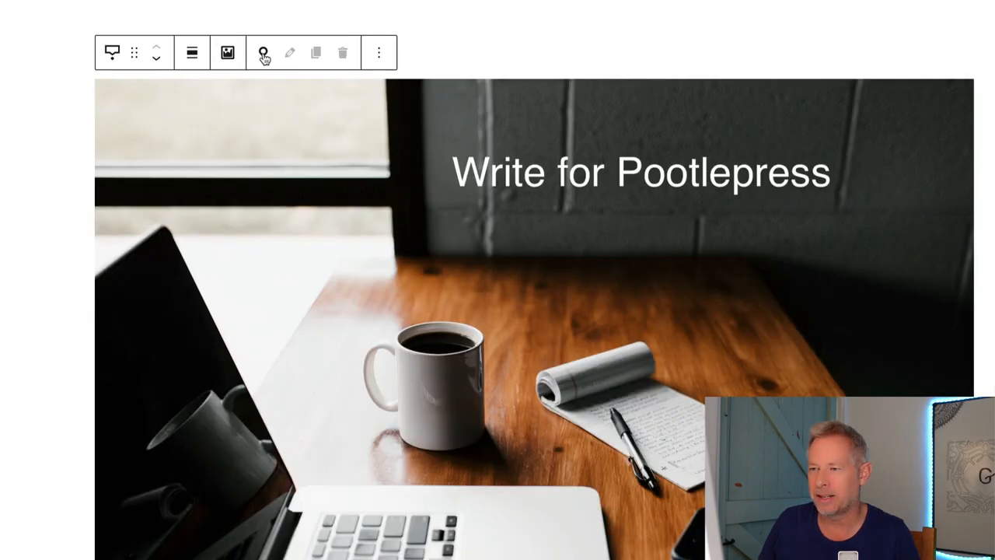
- Place a 'Free coffee' hotspot on the mug and browse its position and style settings
left_click(263, 52)
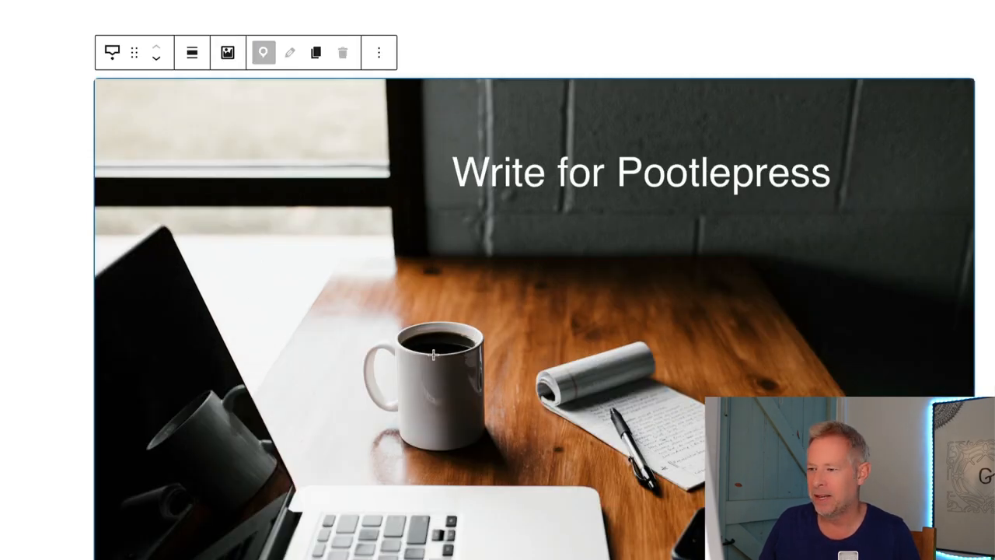
left_click(289, 52)
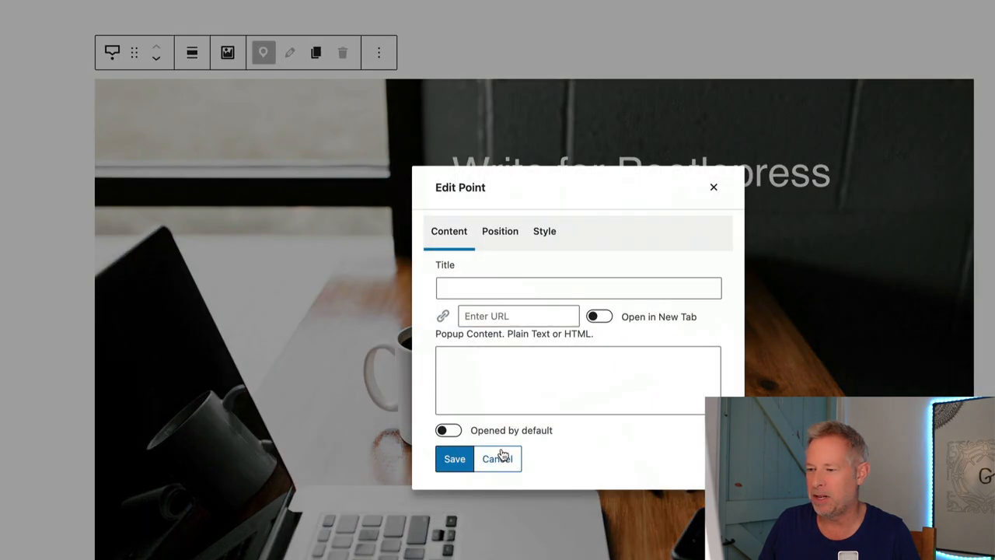
type("F")
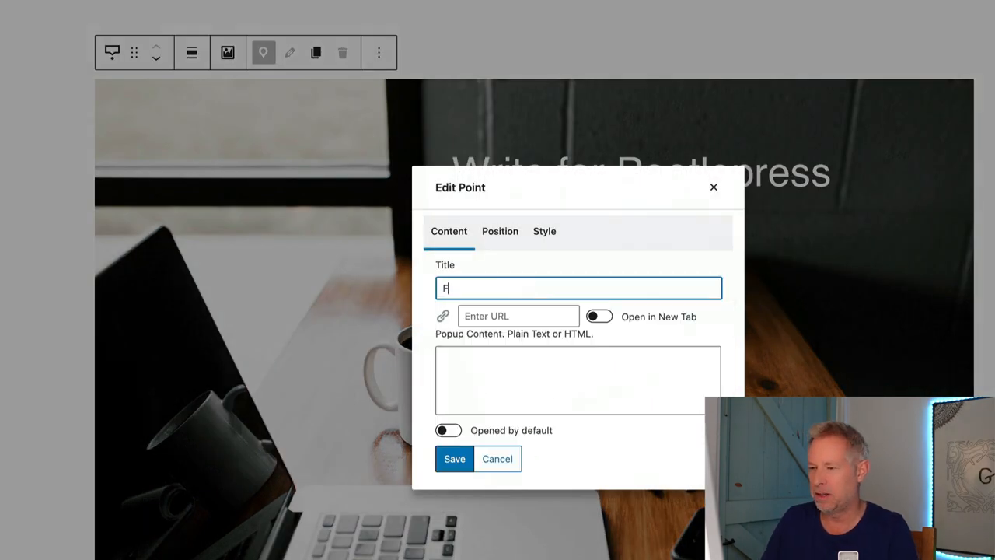
type("ree coffe")
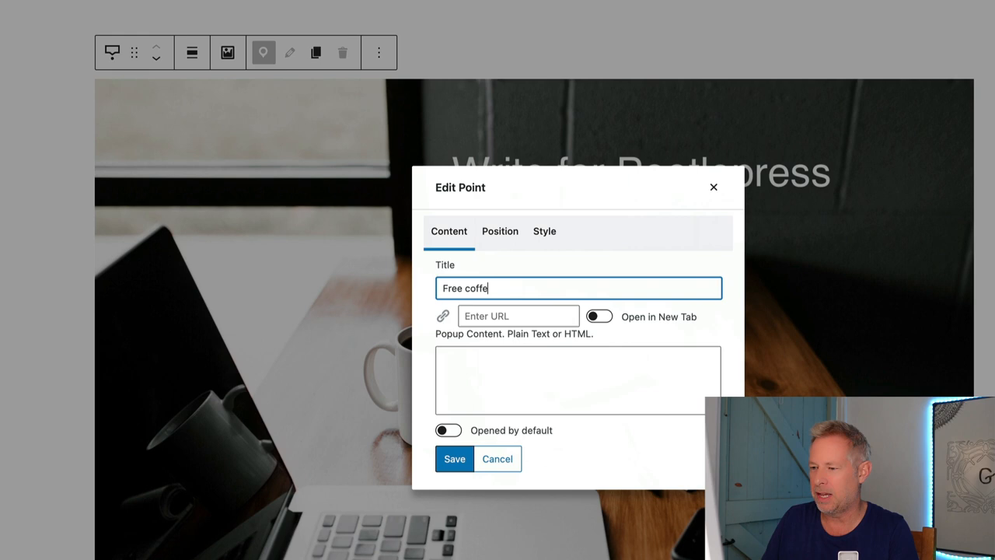
type("e")
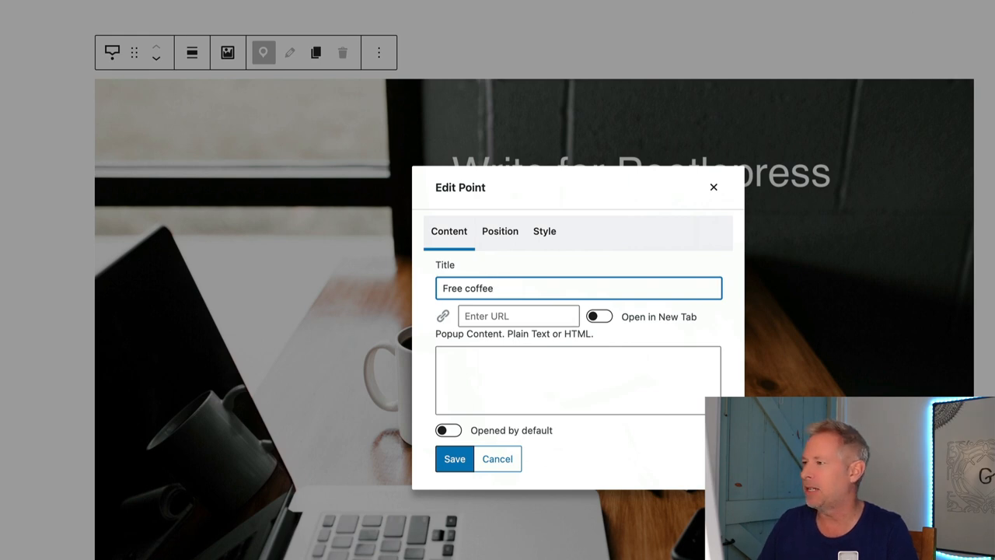
left_click(518, 315)
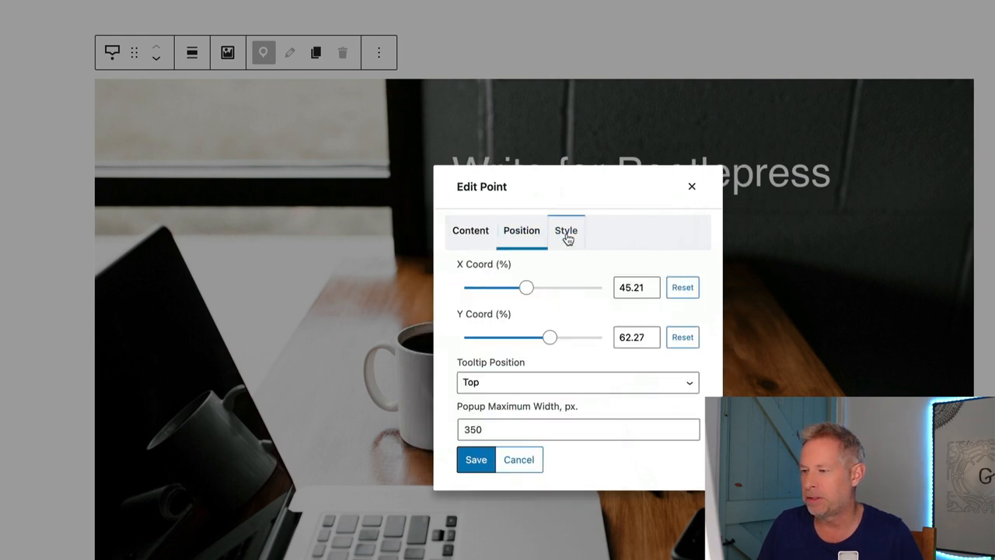
left_click(471, 230)
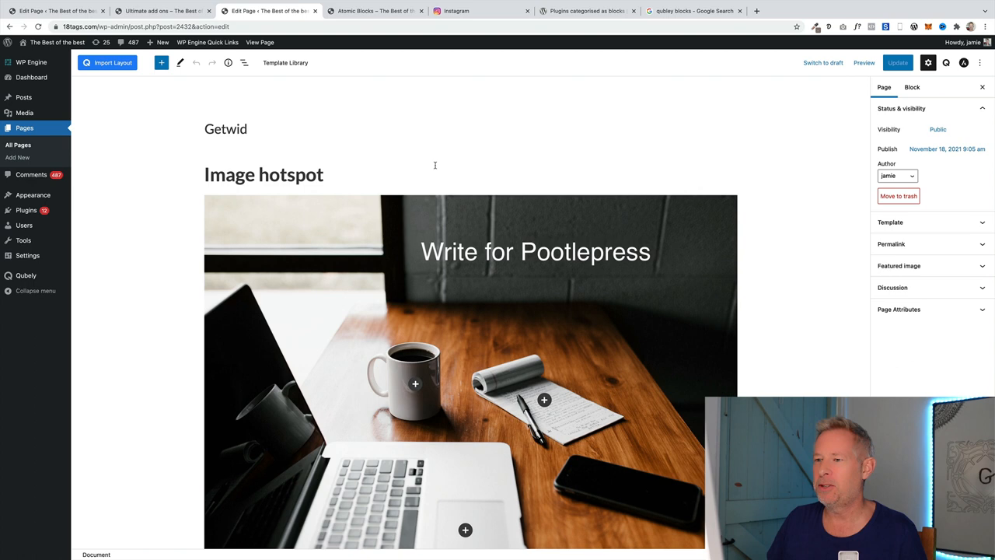
- Insert an Instagram feed block via /ins, showing six photos in three columns
type("/ins")
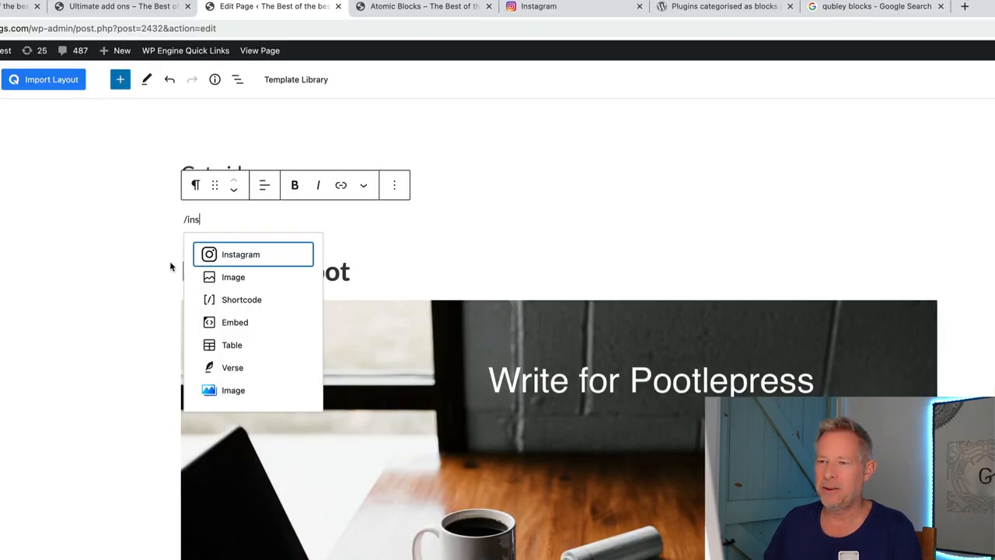
left_click(240, 254)
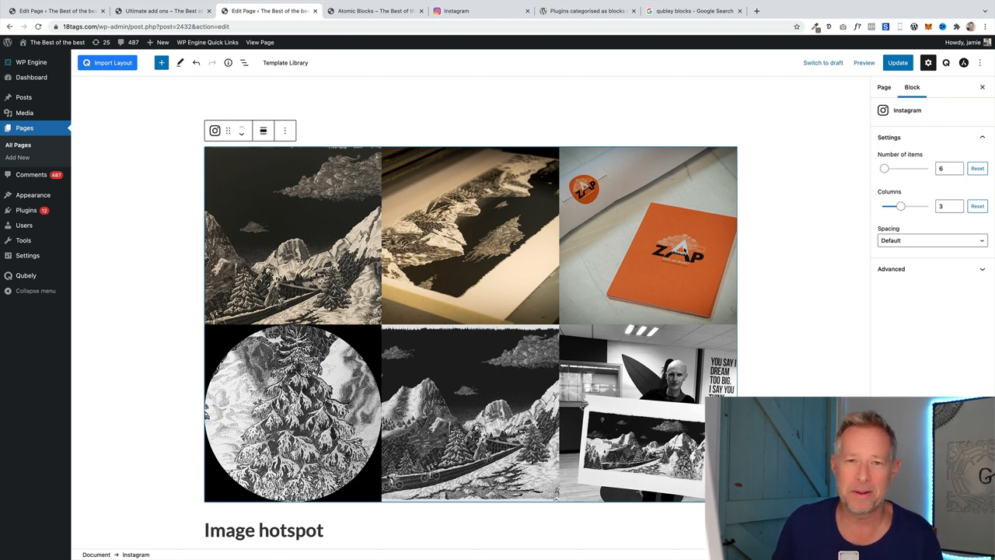
mouse_move(854, 185)
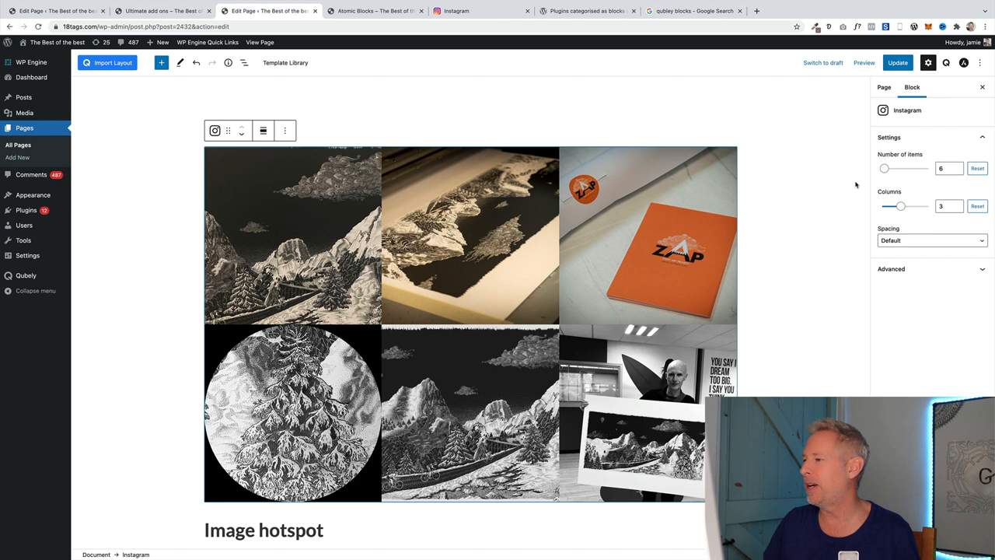
- Move the Instagram block's Number of items slider up, down to 23, then adjust it again
left_click_drag(884, 168, 905, 168)
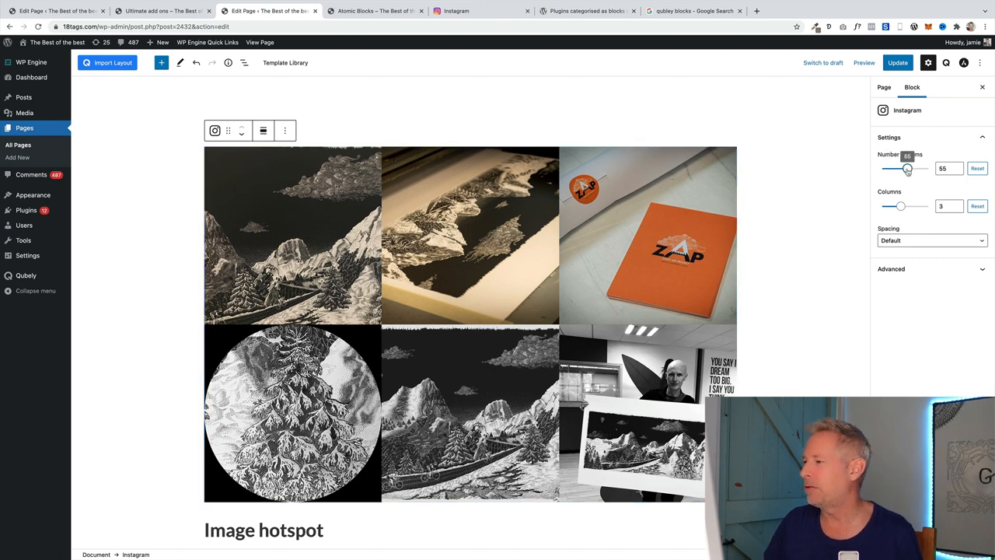
left_click_drag(907, 169, 892, 168)
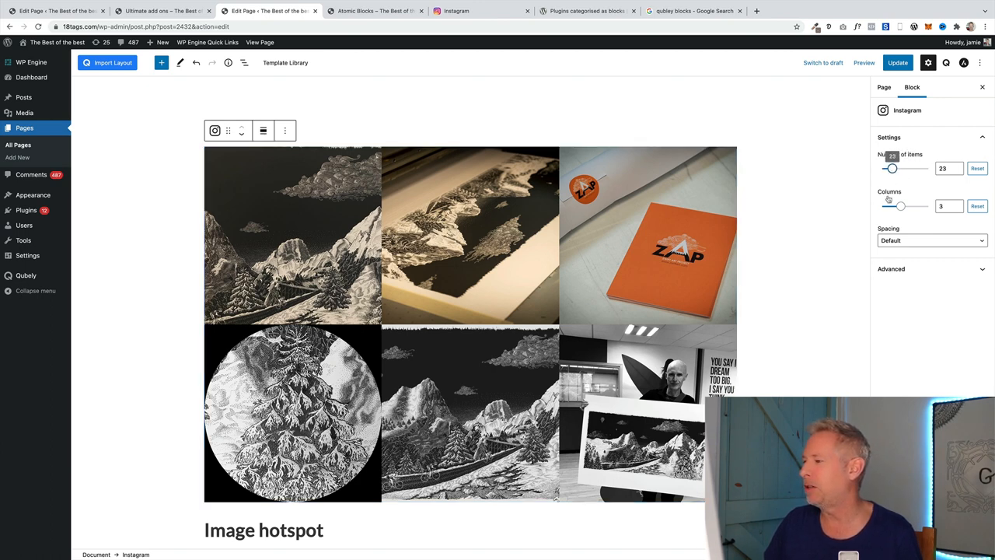
left_click_drag(900, 205, 911, 205)
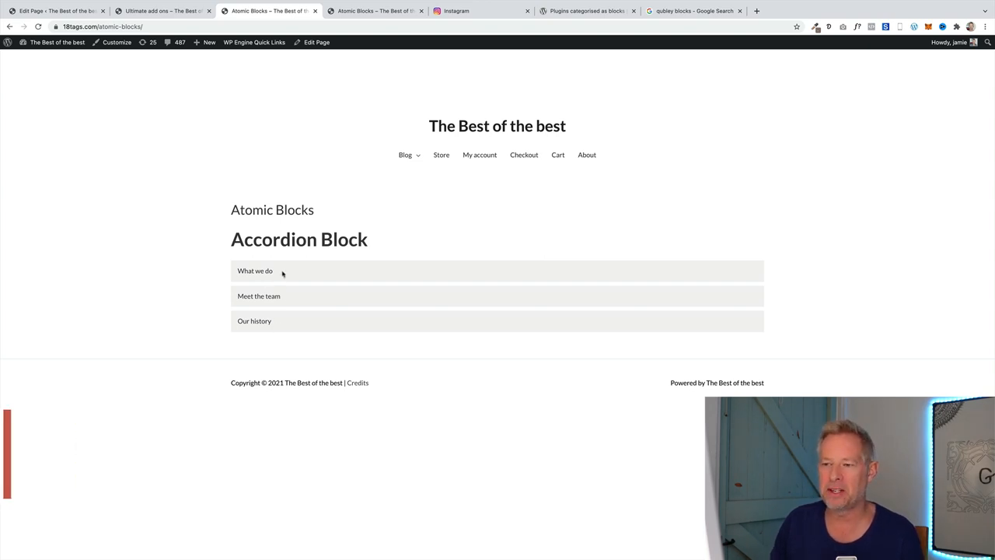
- Expand and then collapse the What we do accordion on the live Atomic Blocks page
left_click(255, 271)
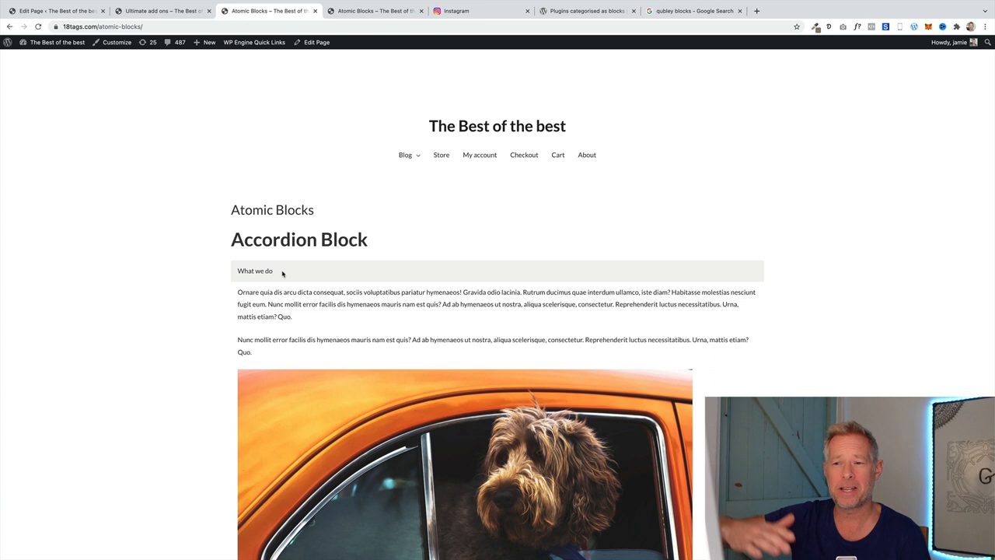
left_click(254, 271)
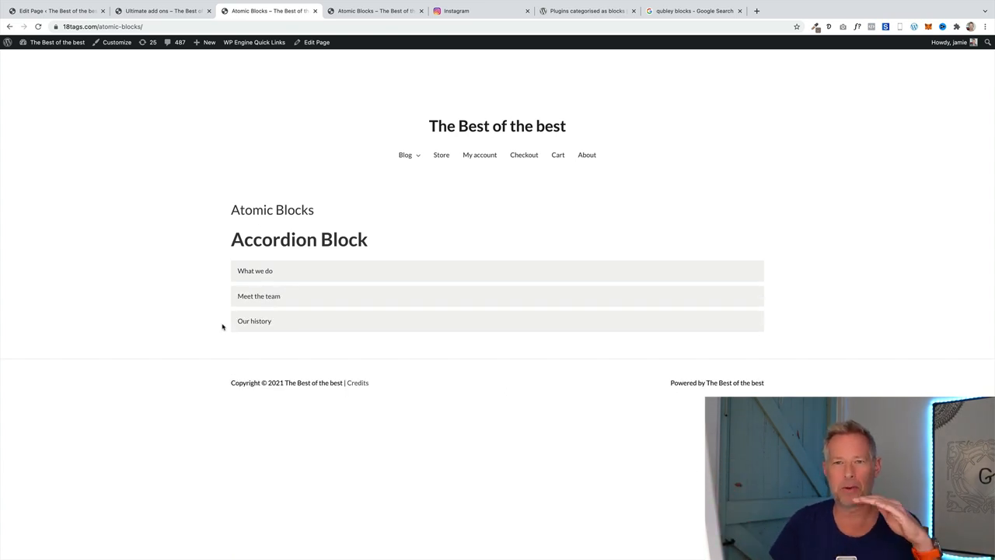
mouse_move(307, 260)
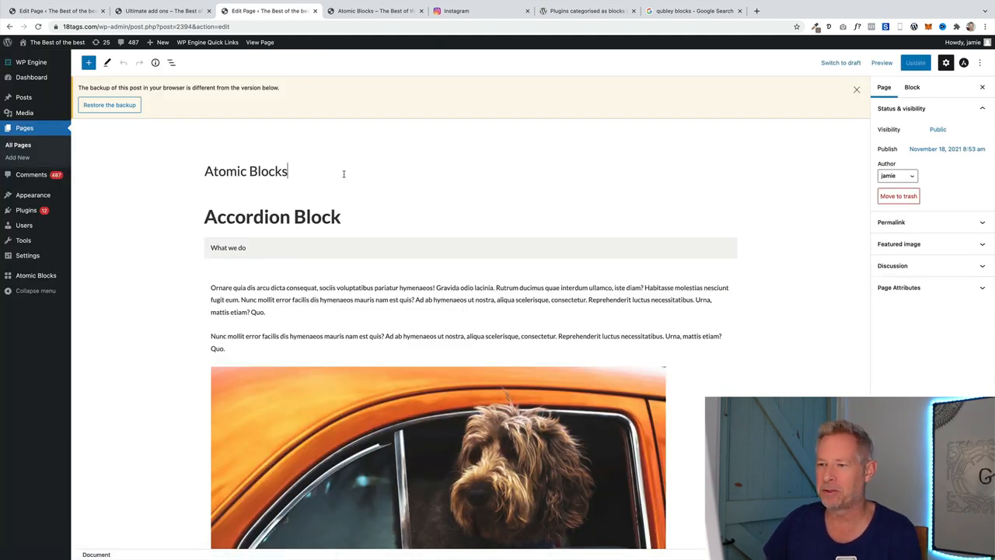
- Insert an accordion titled 'How to how to boil and egg' containing a Gallery block with images
left_click(89, 63)
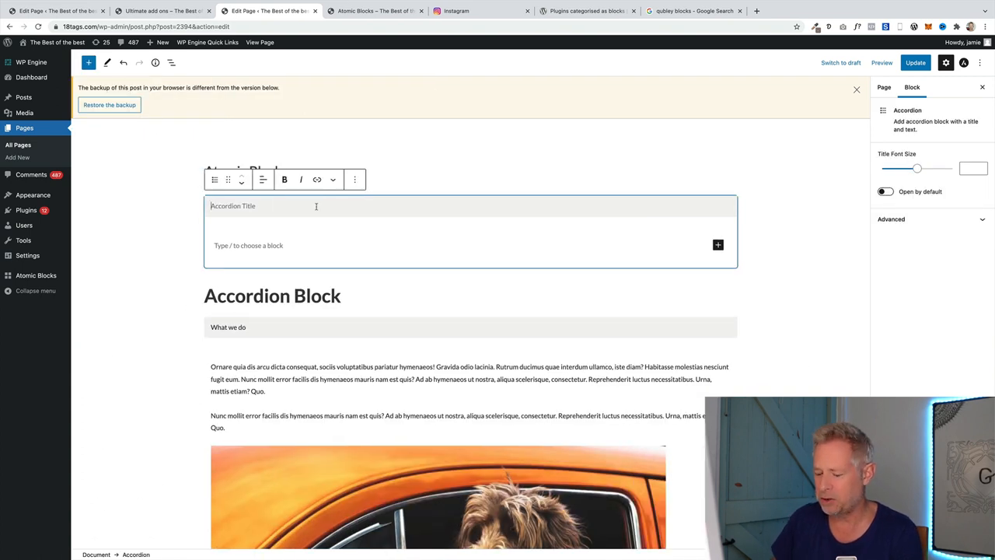
type("How to how to bu")
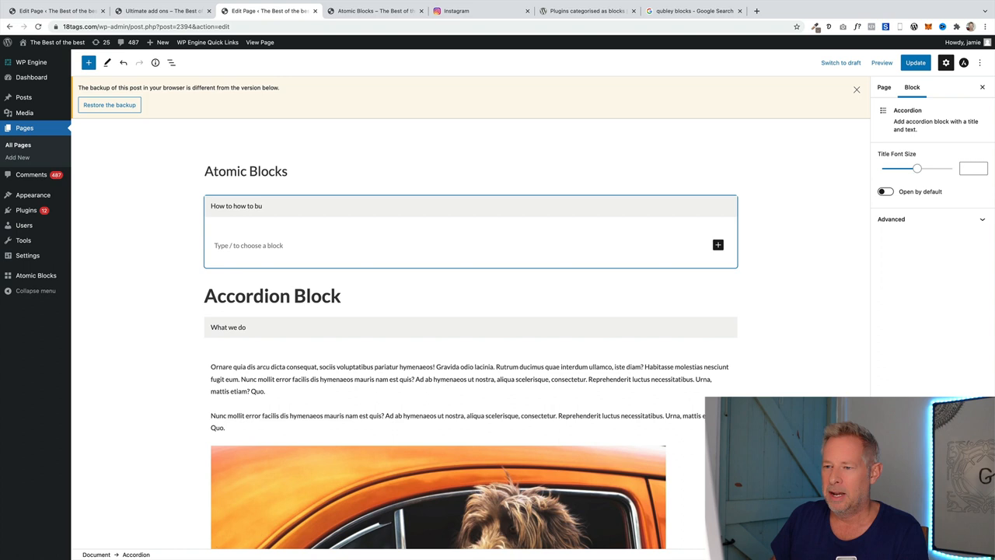
type("oil and egg")
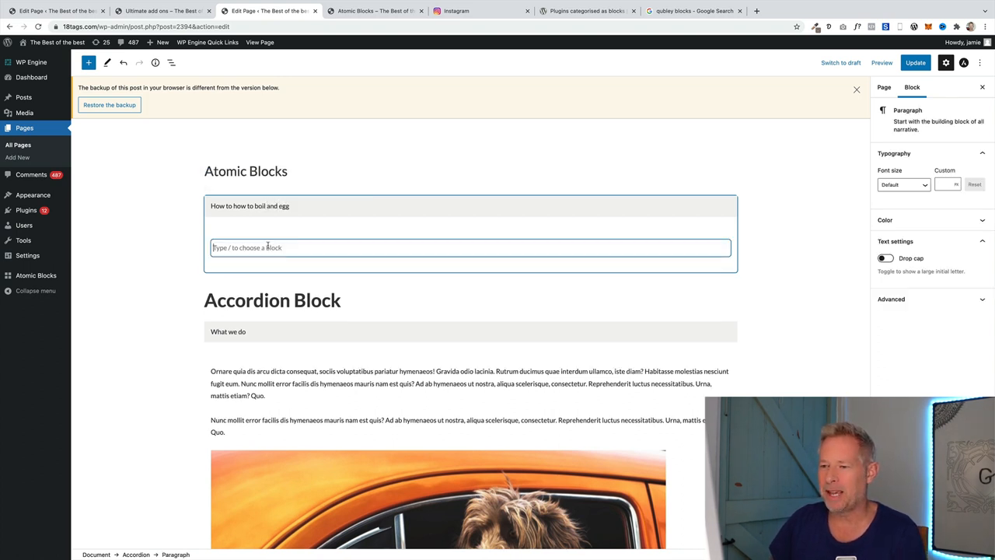
type("/")
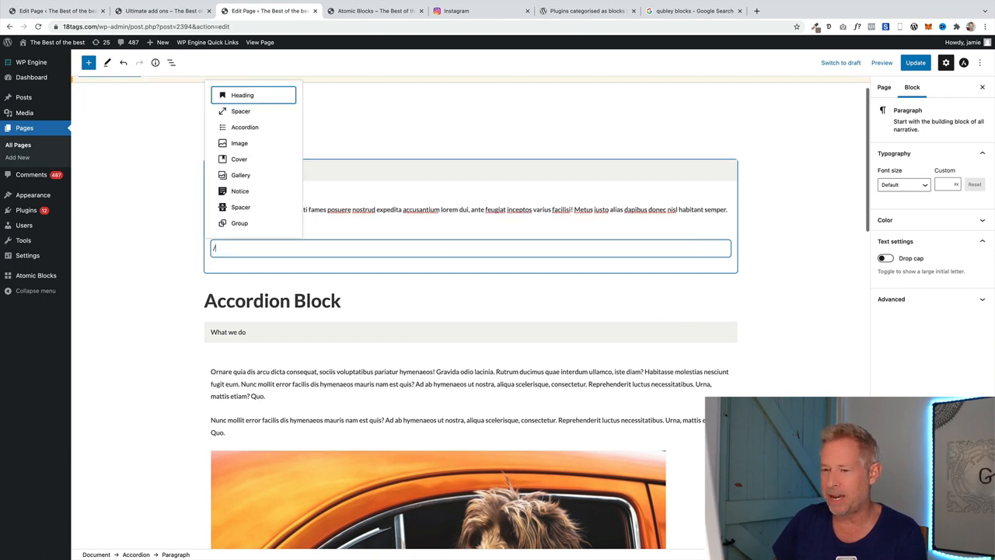
left_click(240, 175)
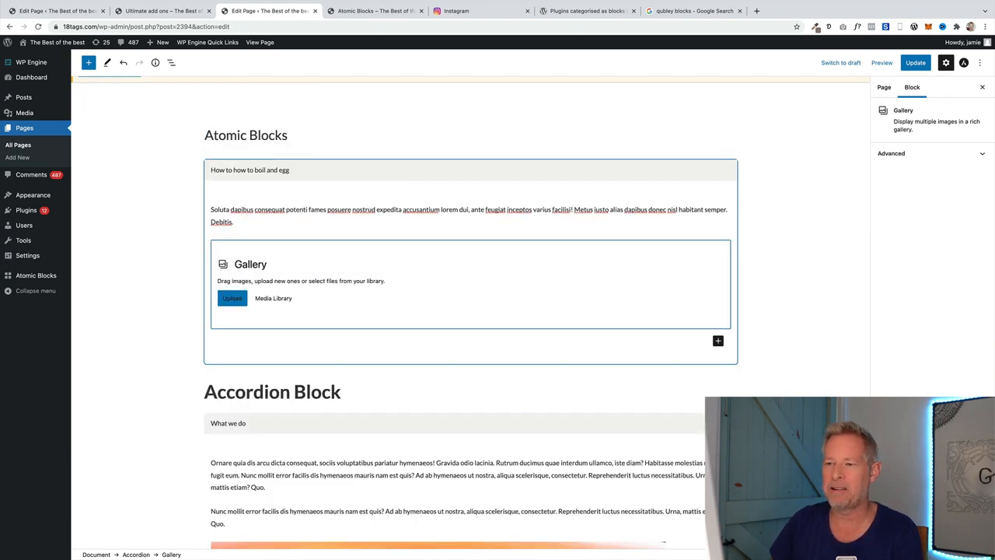
left_click(272, 298)
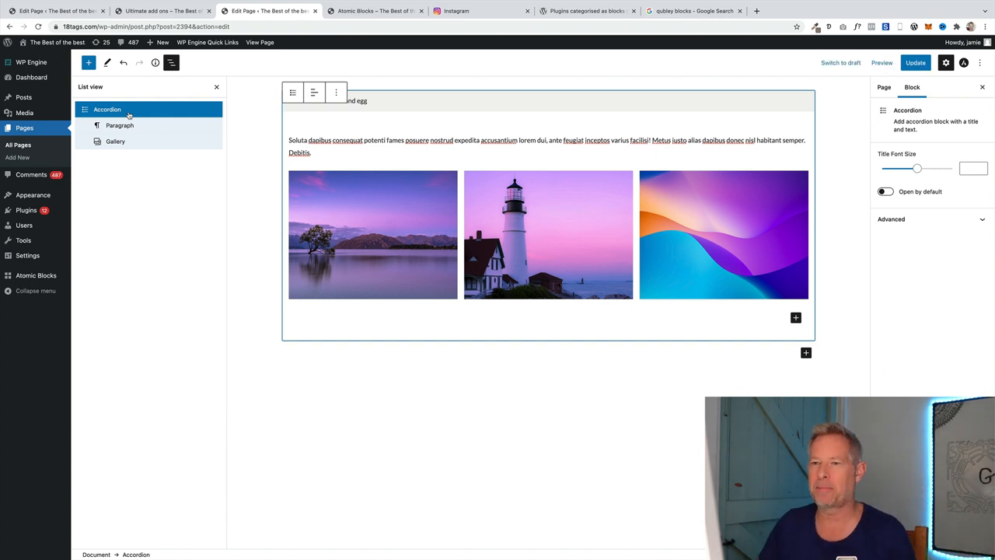
- Add a second Accordion block from the inserter search and update the page
left_click(89, 62)
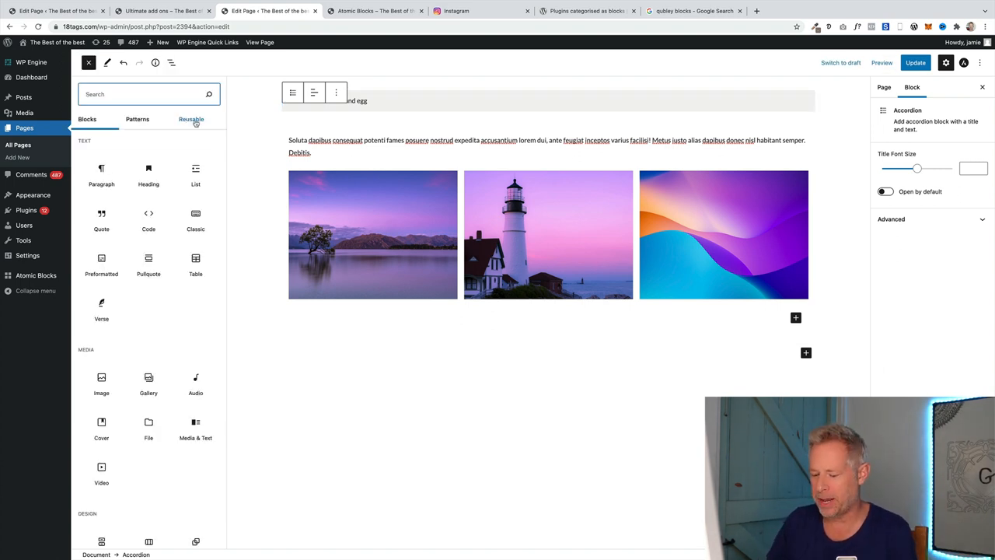
type("acc")
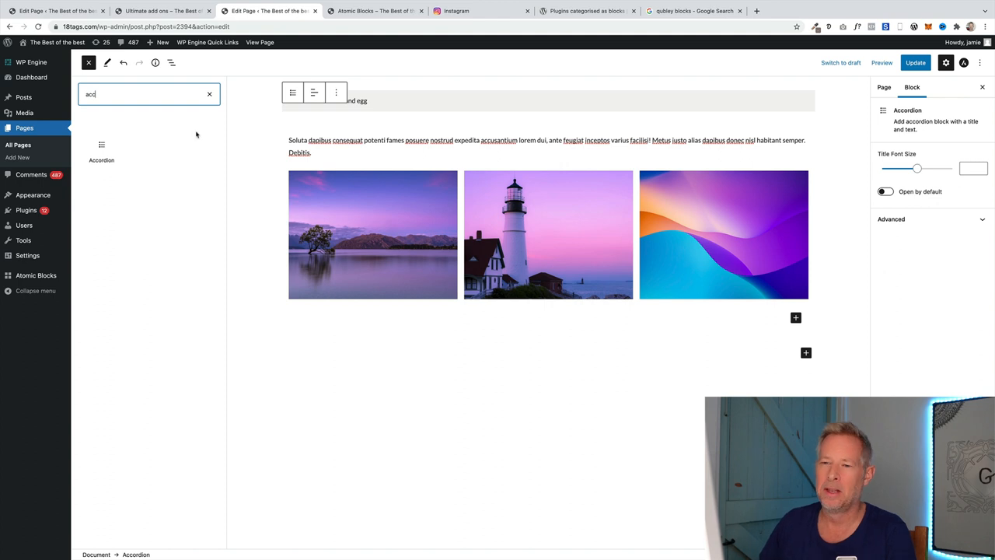
left_click(101, 151)
type("asdfadsfdsafaefdsadsf")
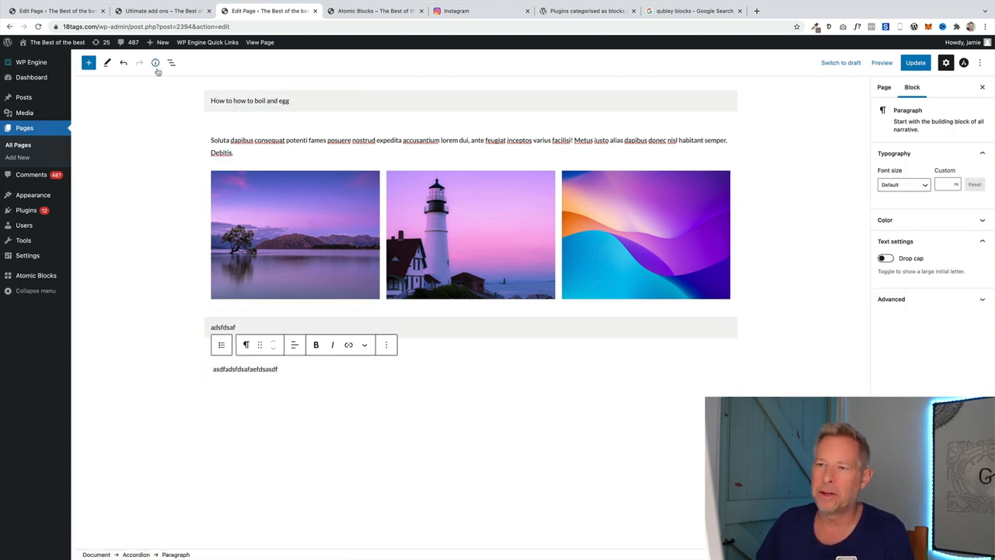
left_click(171, 63)
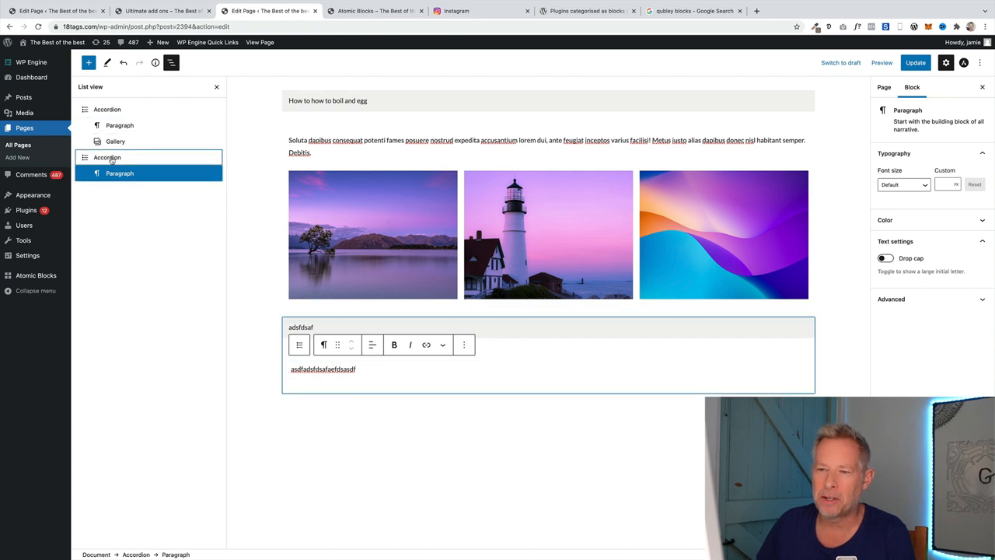
left_click(106, 108)
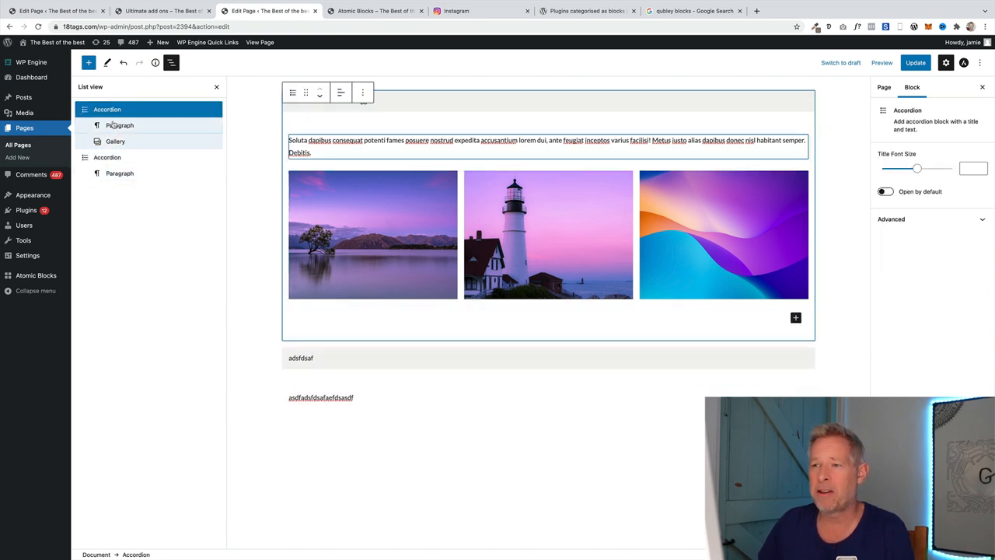
left_click(915, 62)
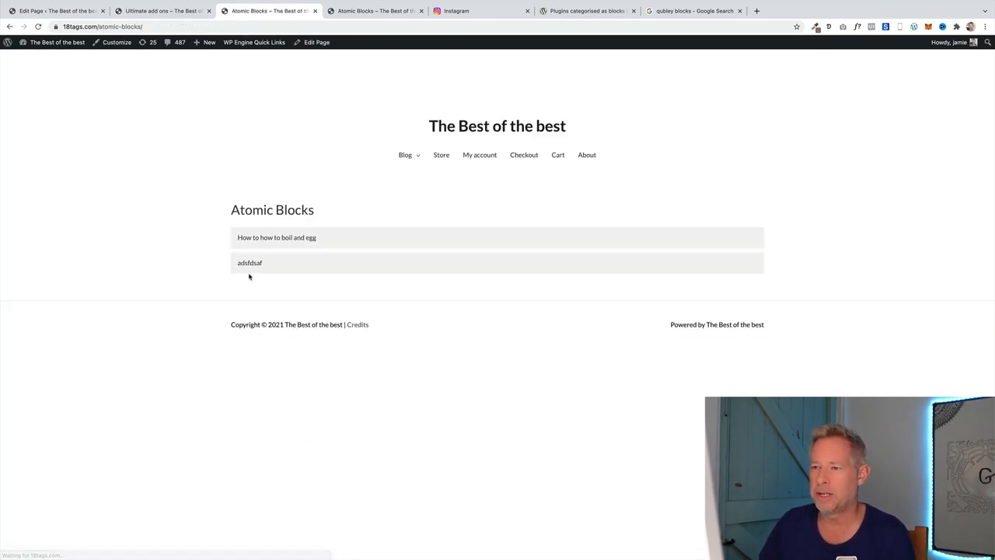
- Go to the live Kadence page at 18tags.com/kadence
left_click(277, 237)
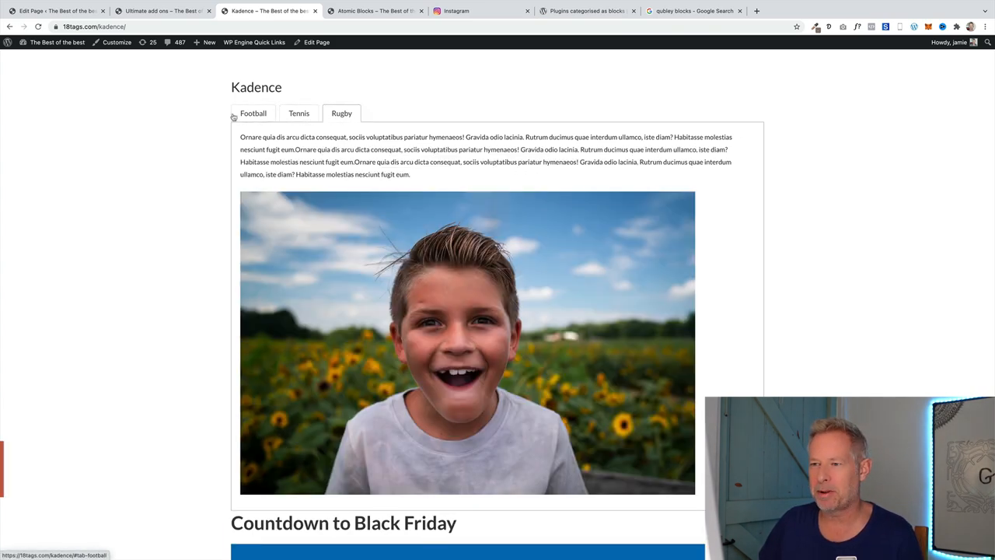
- View the Football tab on the live Kadence page, then open the page in the editor
left_click(252, 113)
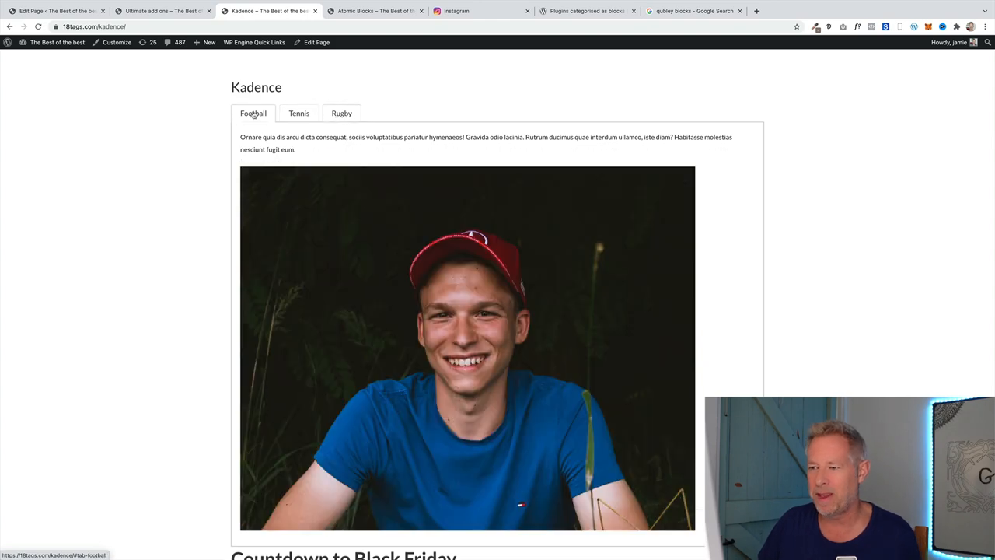
left_click(316, 42)
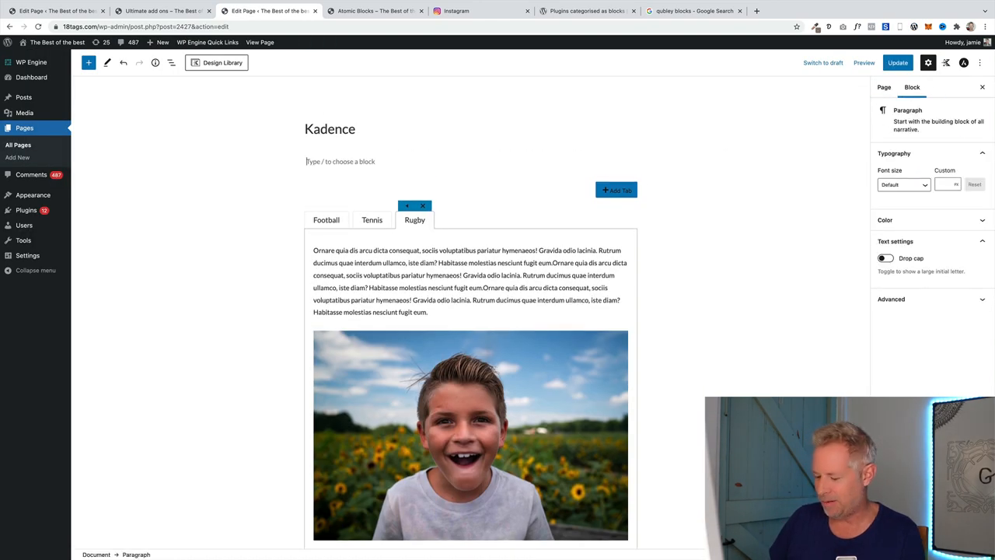
left_click(88, 63)
type("tabs")
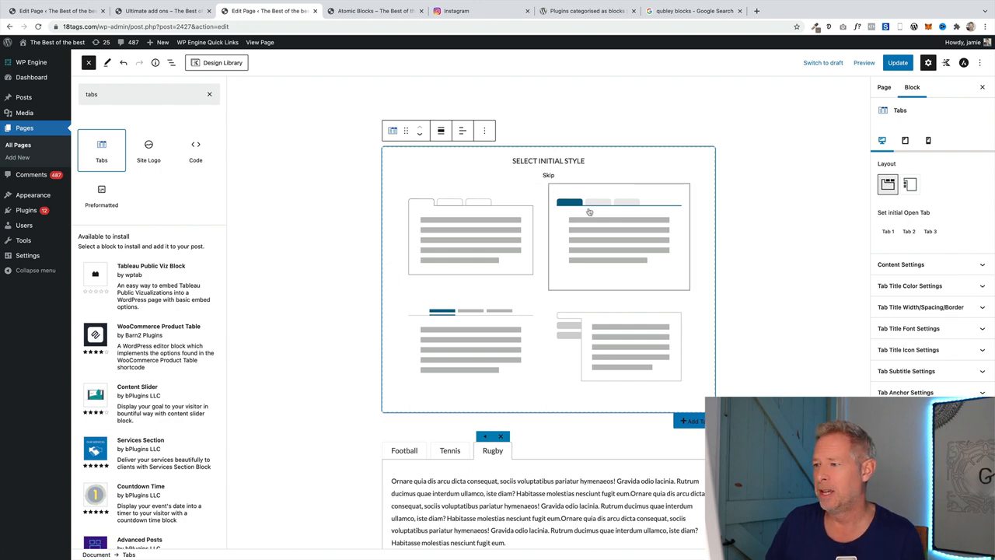
mouse_move(594, 218)
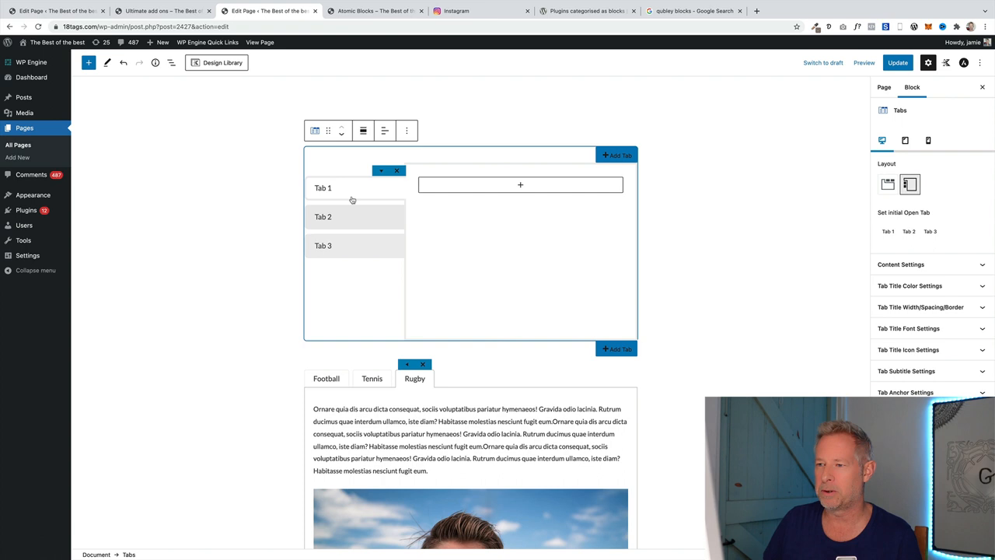
- Select the Tab 1 title of the new vertical Kadence Tabs block for renaming
left_click(323, 187)
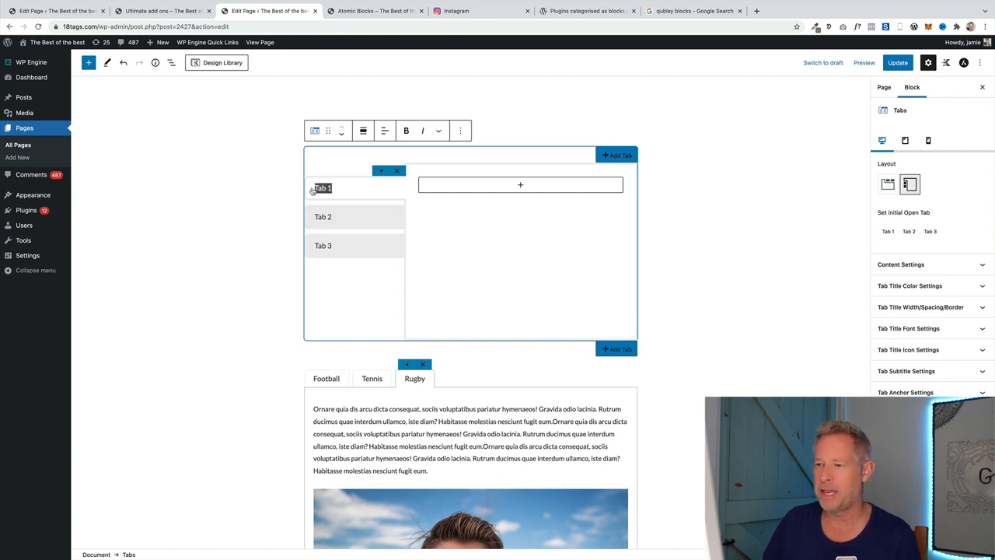
- Rename the first tab to Football and start renaming the second tab
type("Fot")
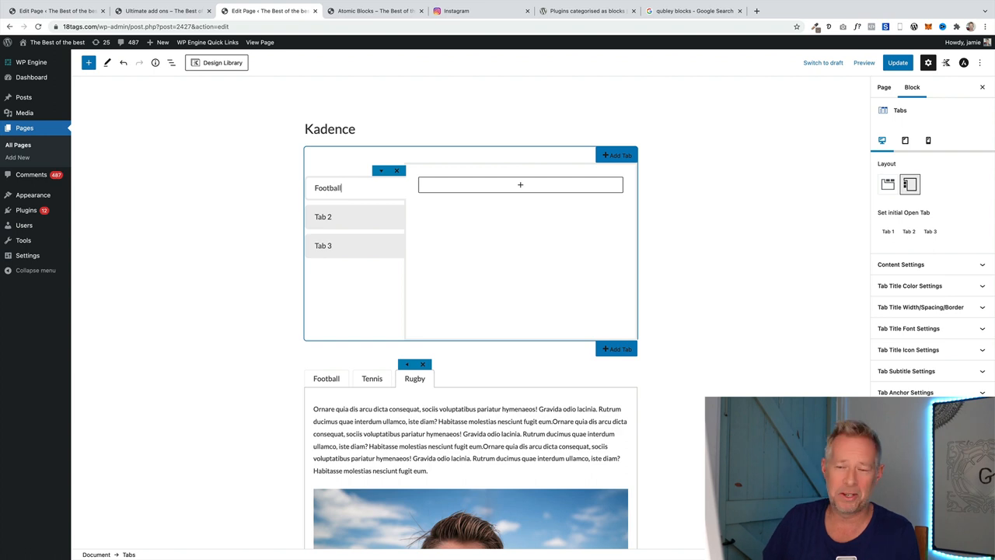
left_click(519, 185)
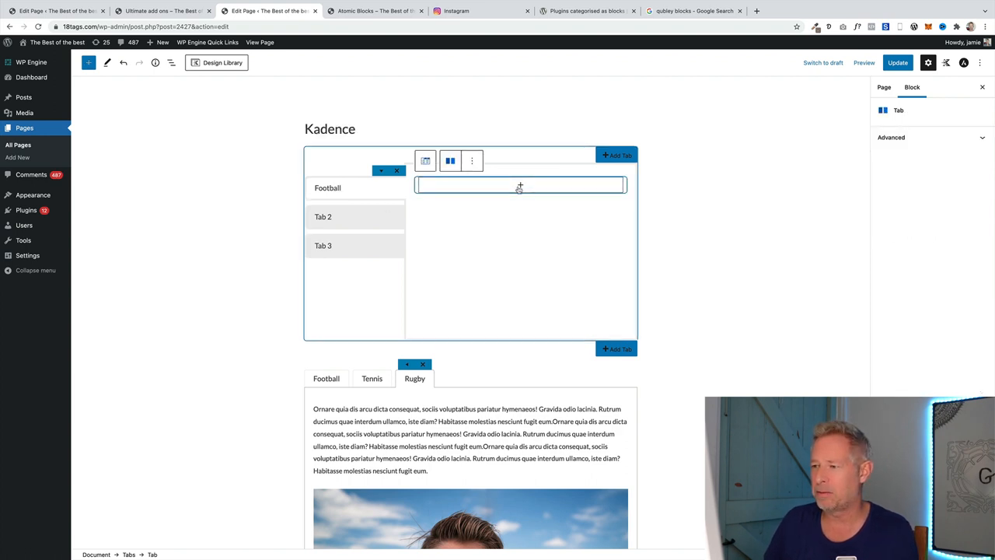
left_click(519, 187)
type("Rugby")
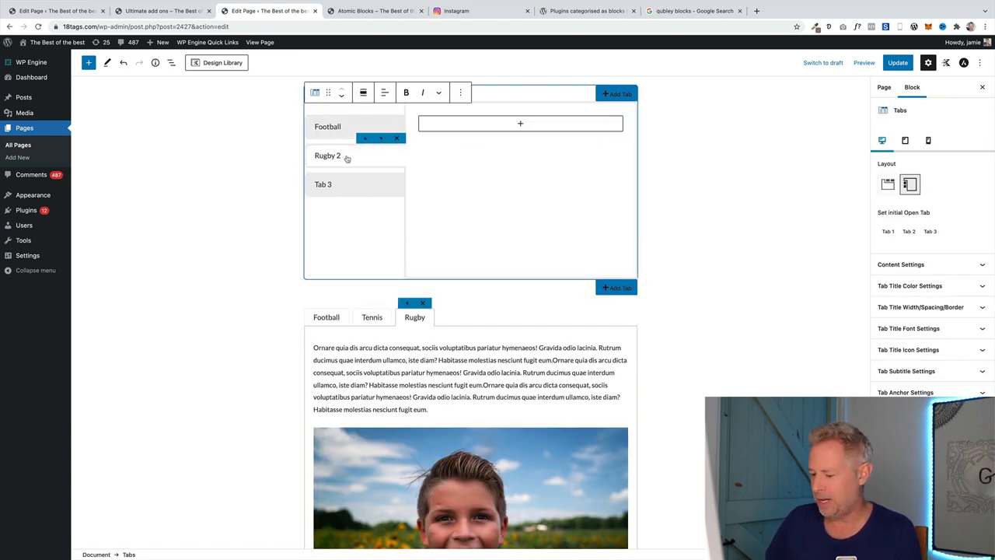
- Add an Image block with the purple light-trails street photo to the Rugby tab and view the page
left_click(520, 123)
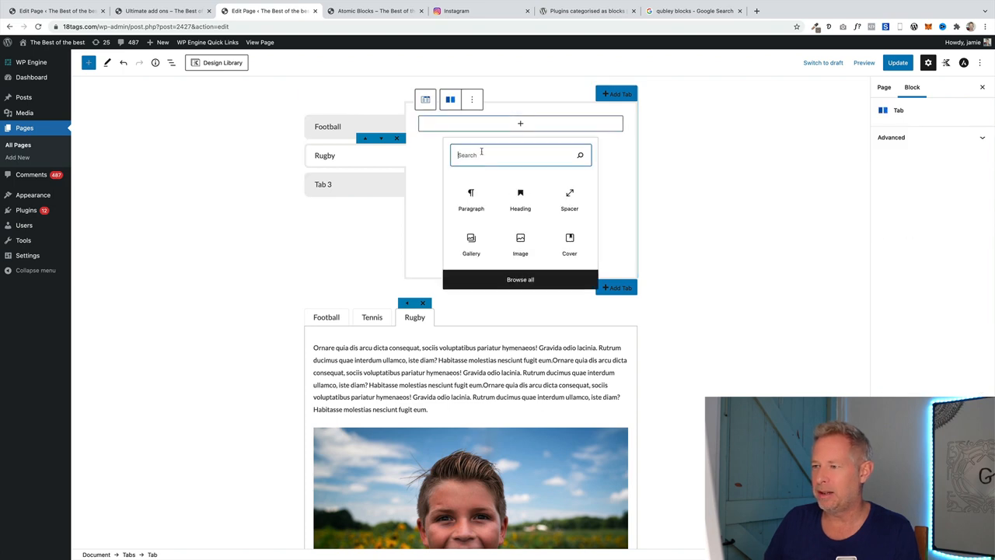
type("image")
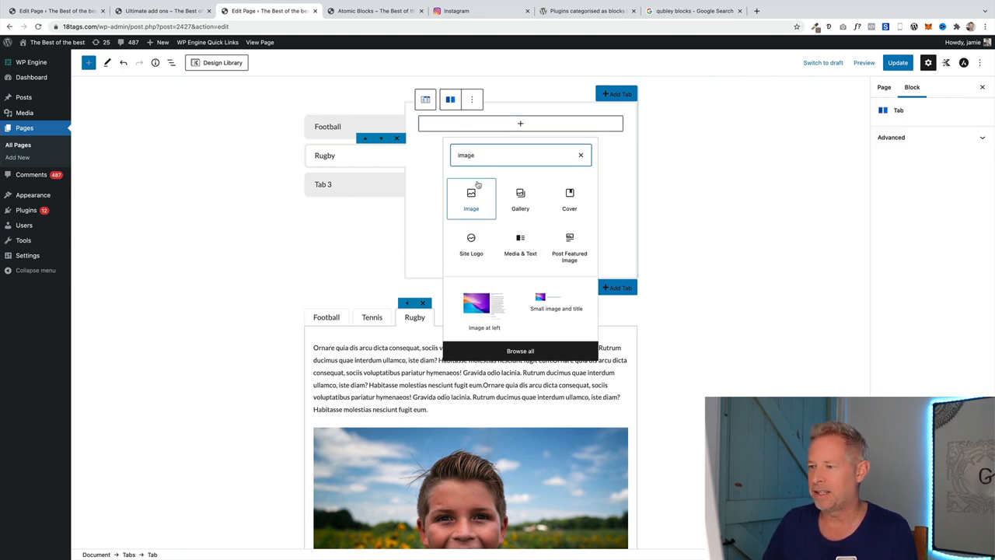
left_click(471, 197)
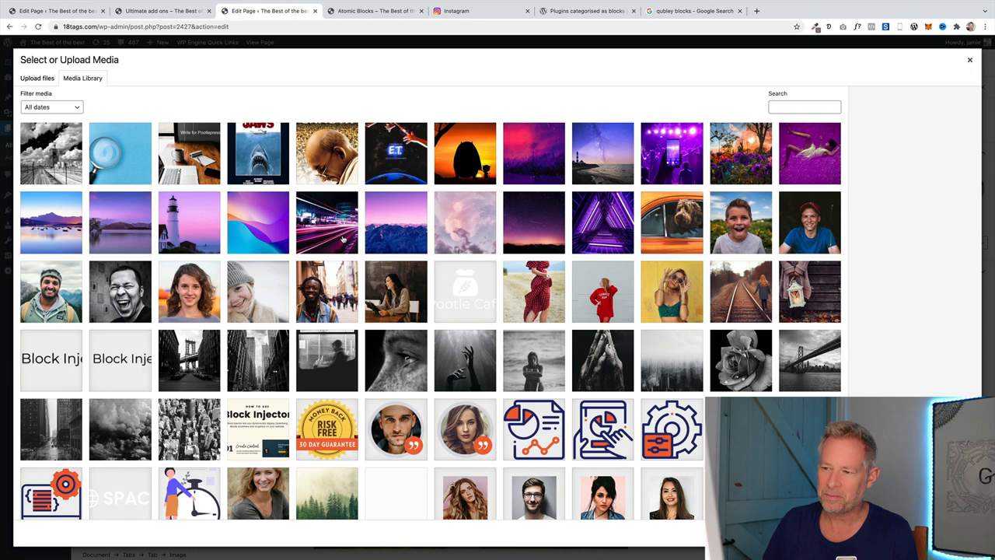
left_click(327, 222)
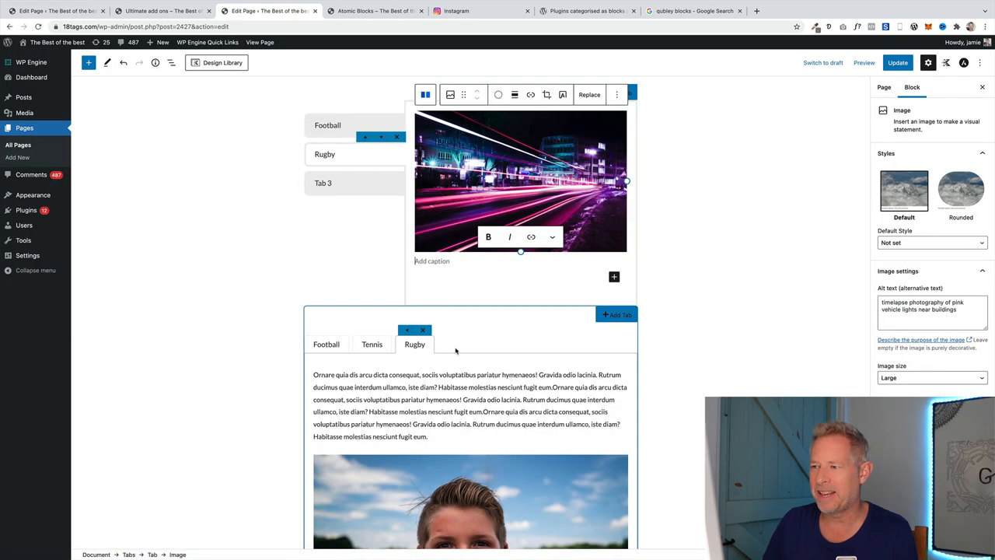
left_click(897, 62)
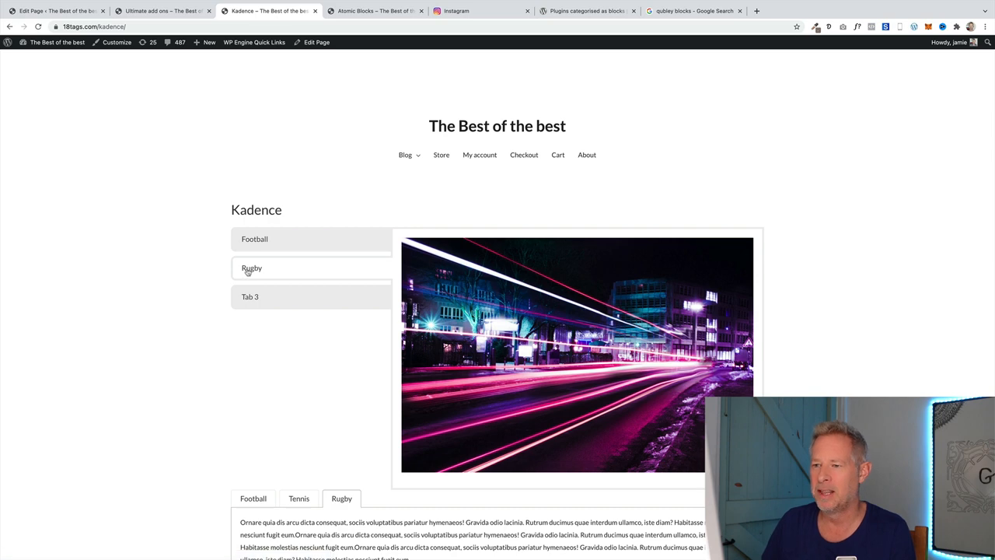
scroll("down", 3)
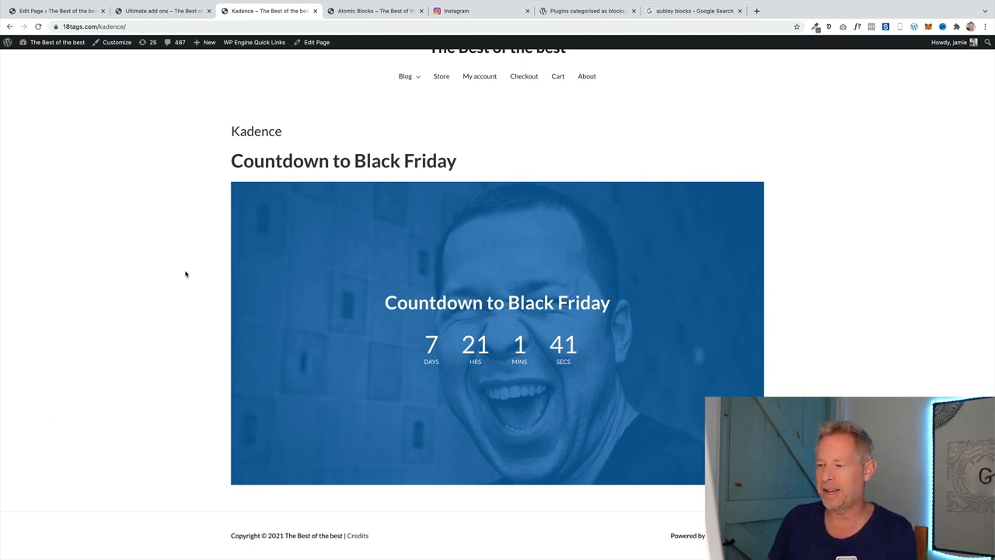
mouse_move(198, 288)
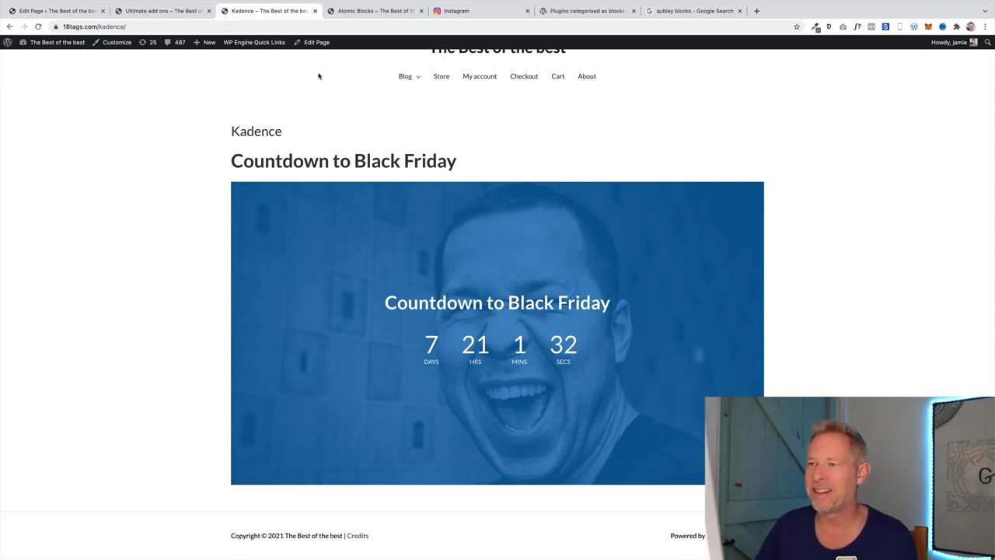
- Check the Countdown block's end date in the editor, then switch to the Caxton Shape Divider video
left_click(316, 42)
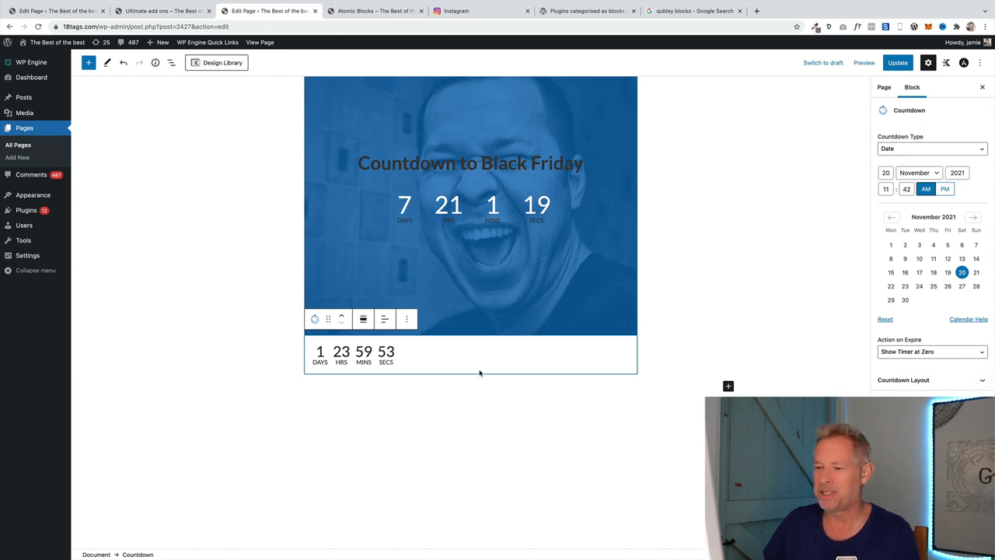
mouse_move(444, 365)
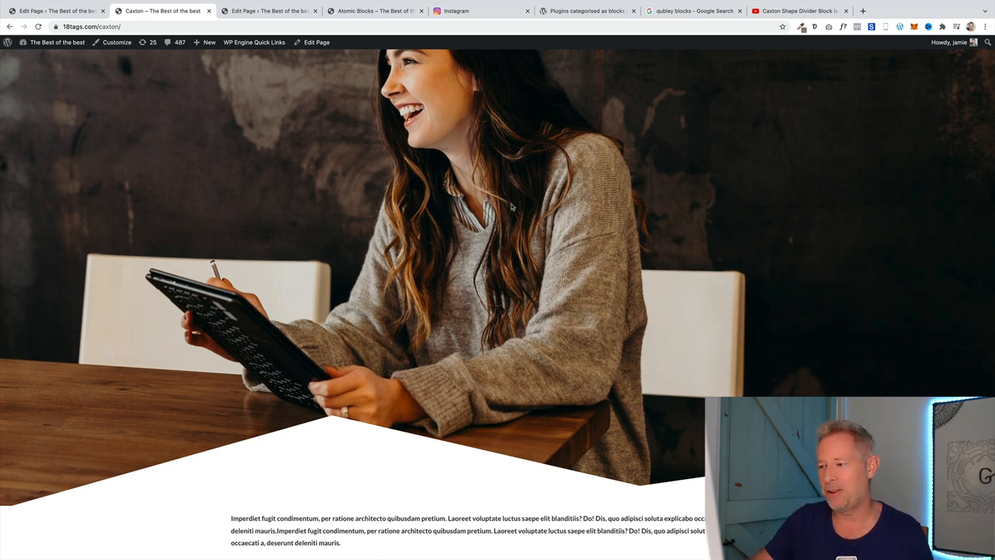
left_click(797, 10)
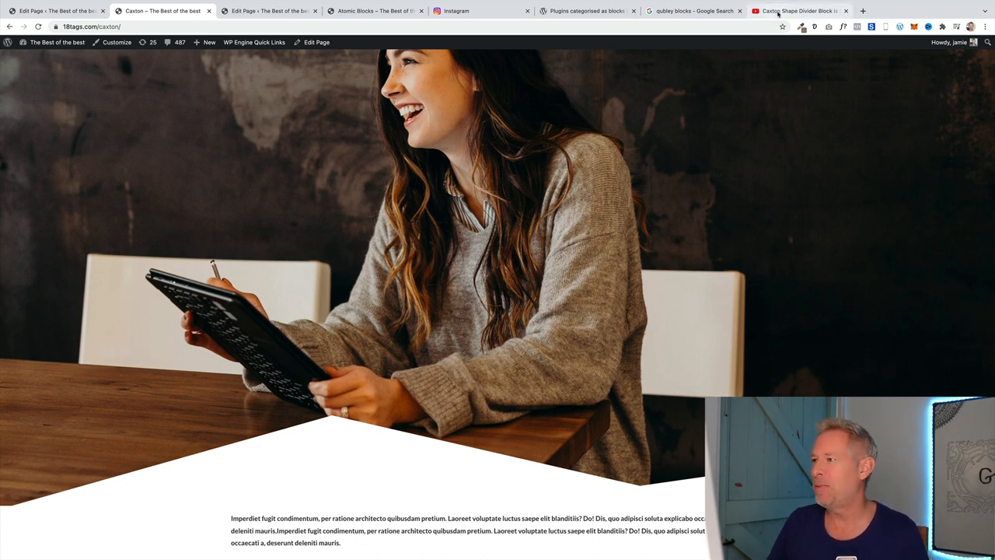
left_click(797, 10)
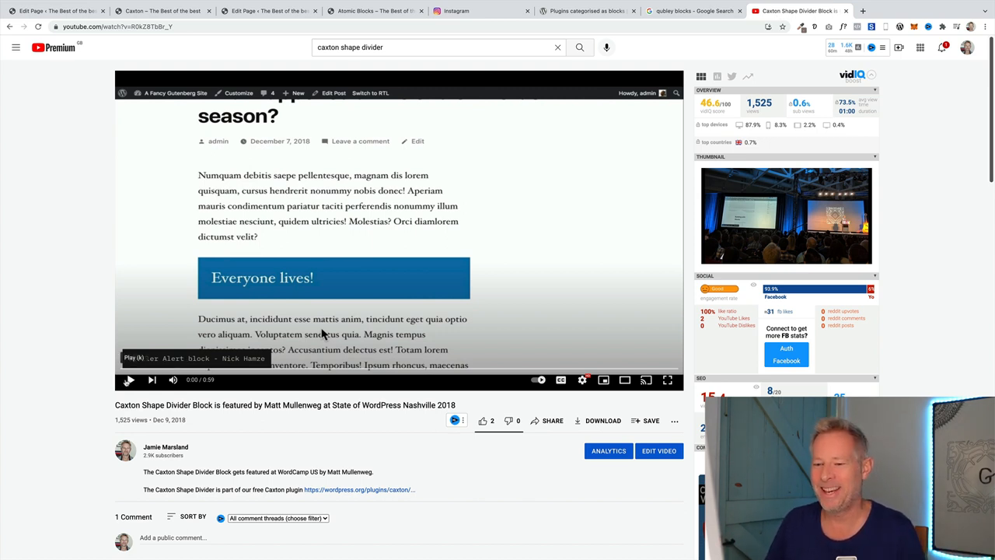
- Play the Caxton Shape Divider video in full screen
left_click(129, 379)
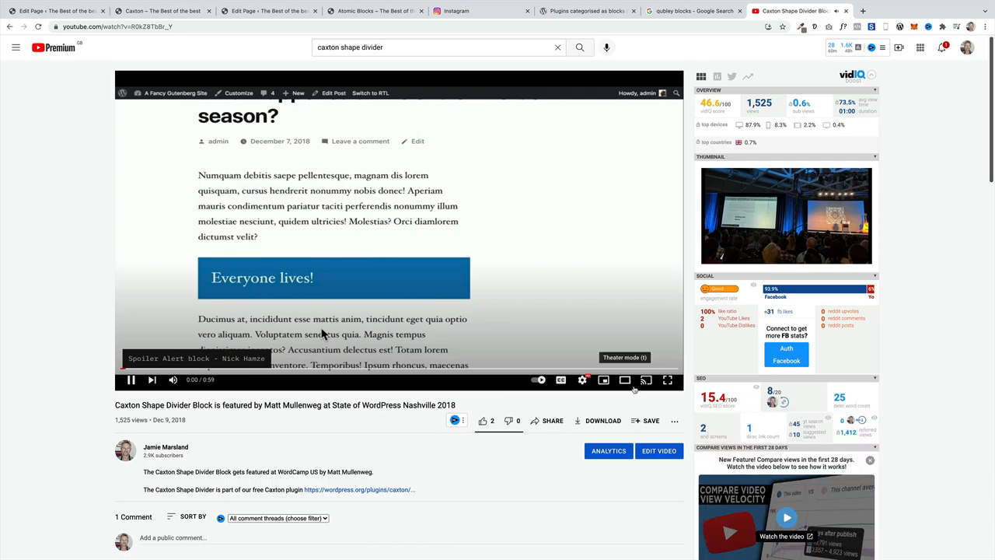
left_click(667, 380)
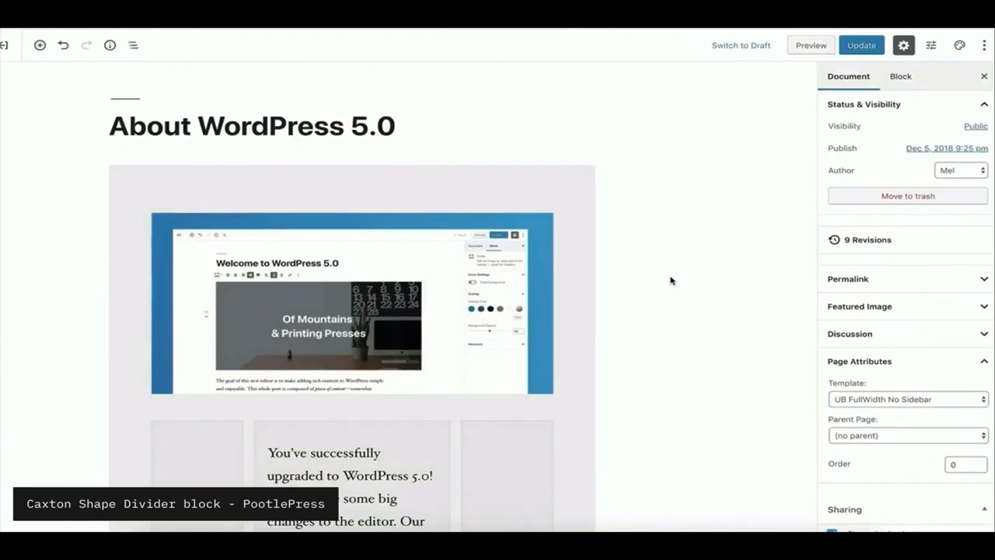
scroll("down", 3)
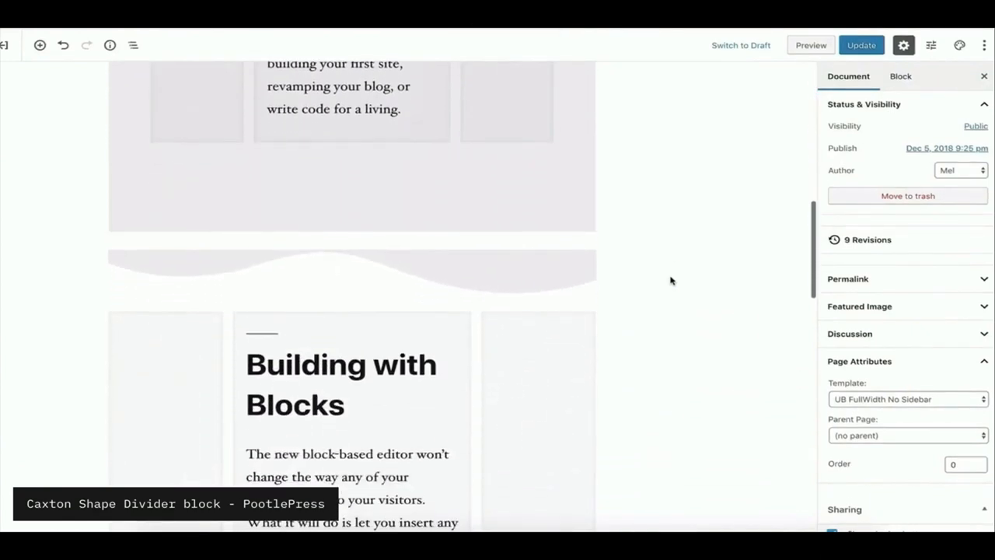
left_click(350, 272)
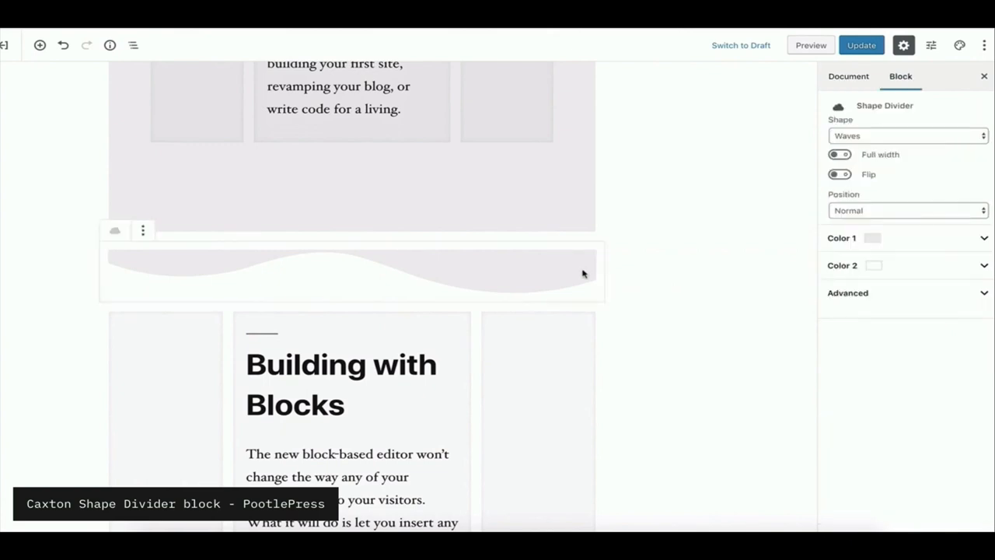
left_click(907, 135)
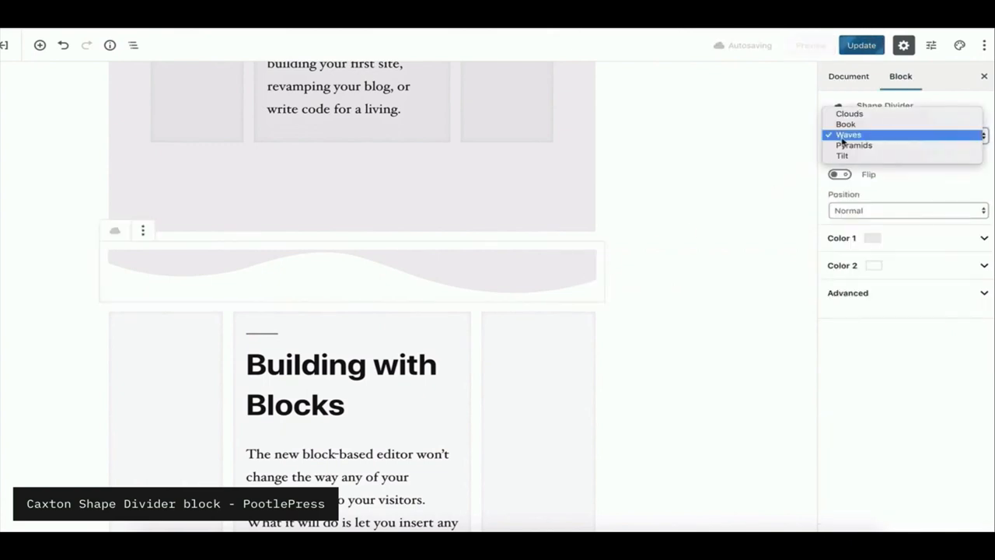
left_click(854, 145)
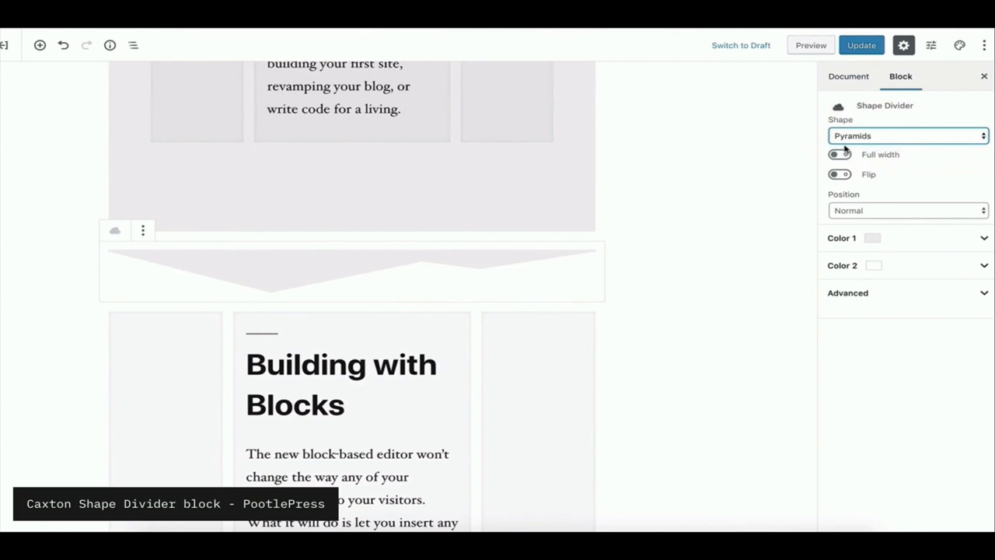
left_click(907, 135)
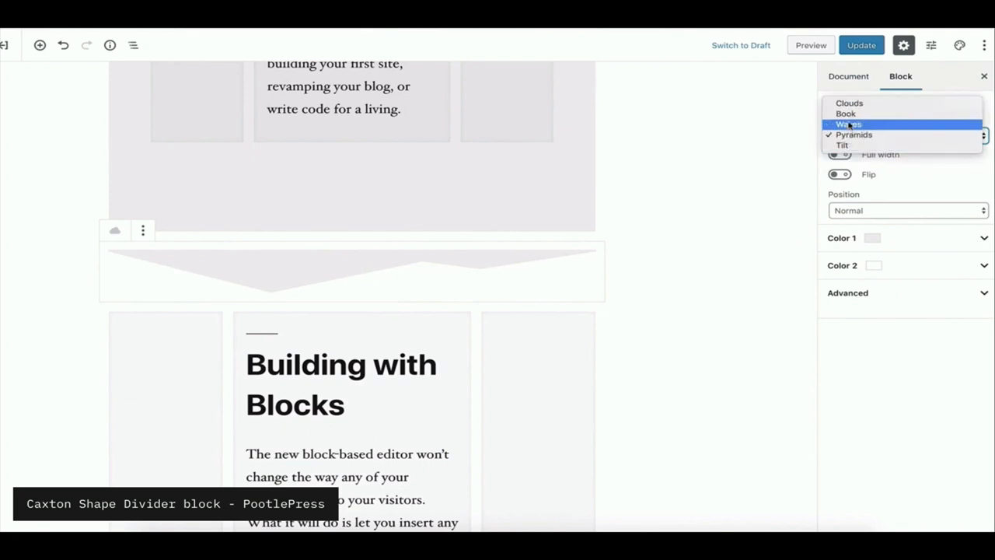
left_click(845, 134)
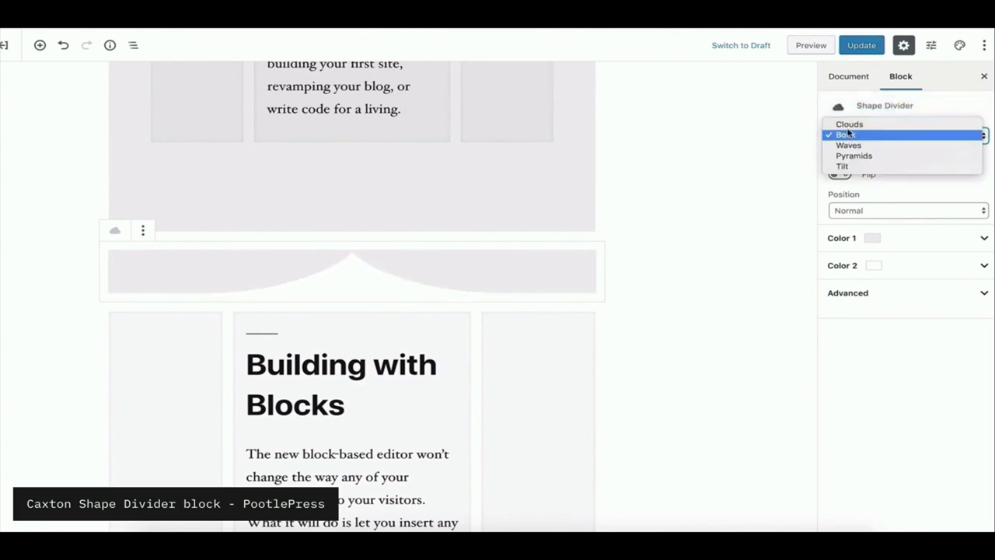
mouse_move(849, 145)
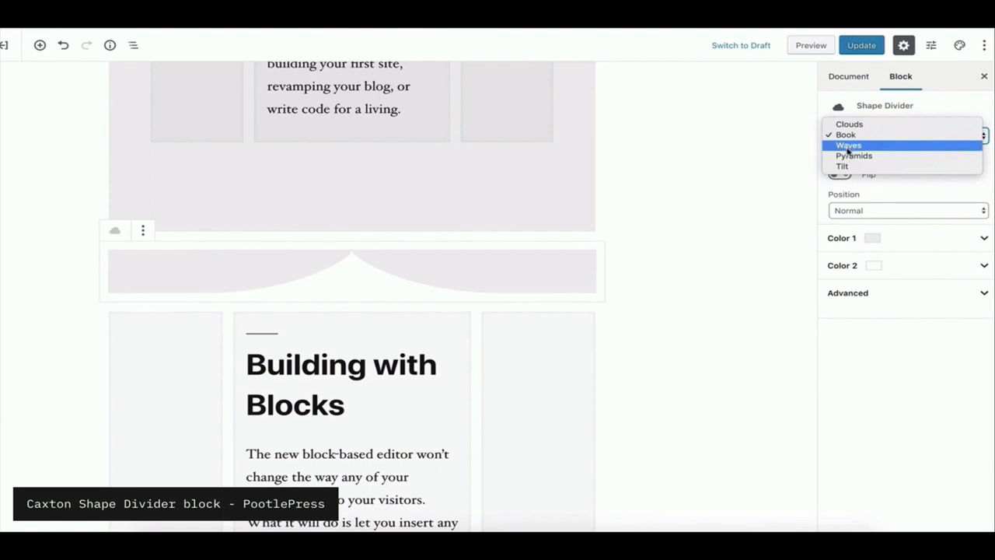
left_click(848, 146)
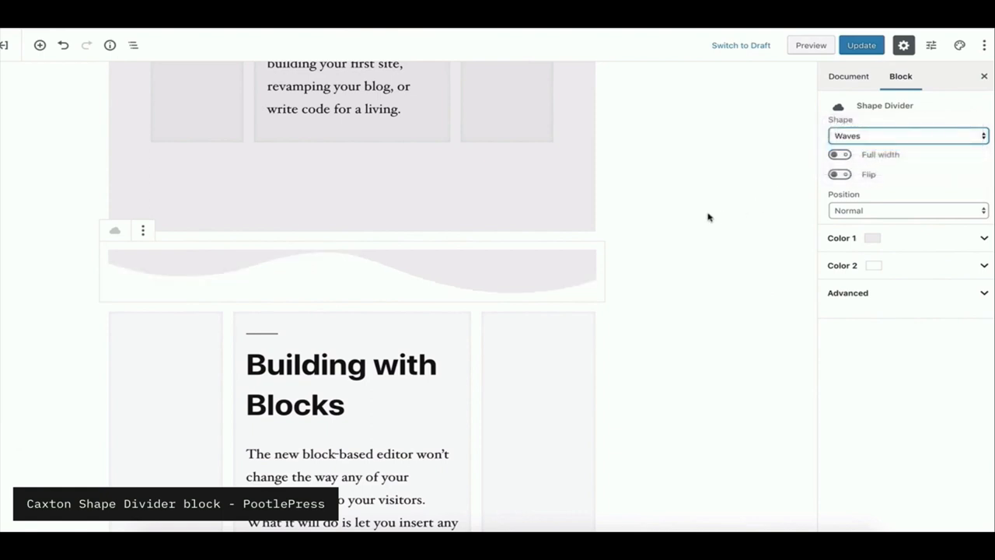
scroll("down", 3)
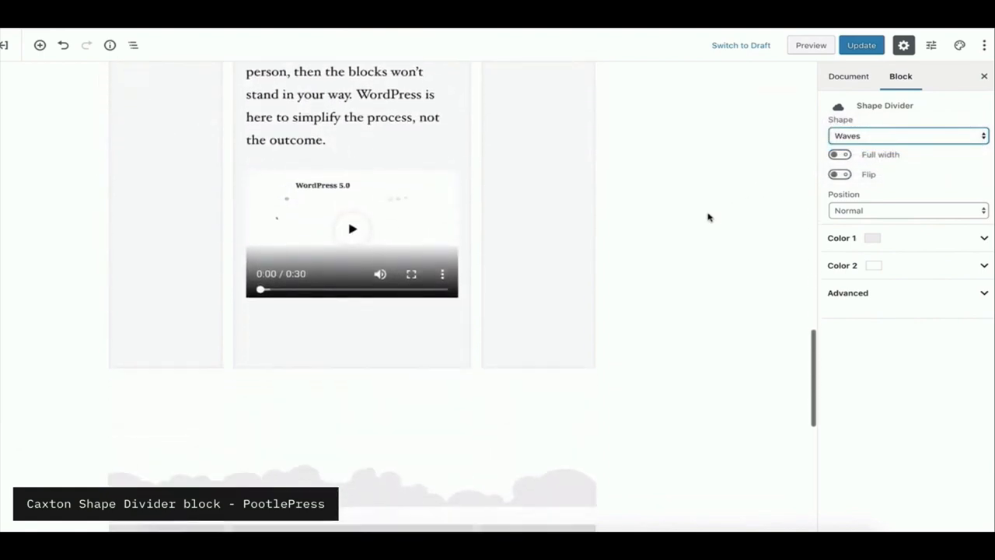
scroll("down", 3)
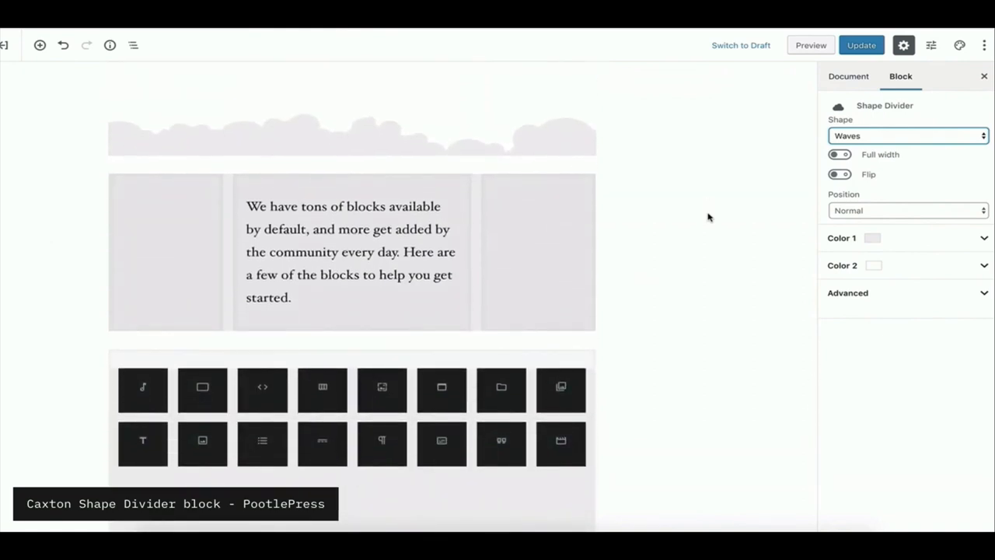
left_click(809, 45)
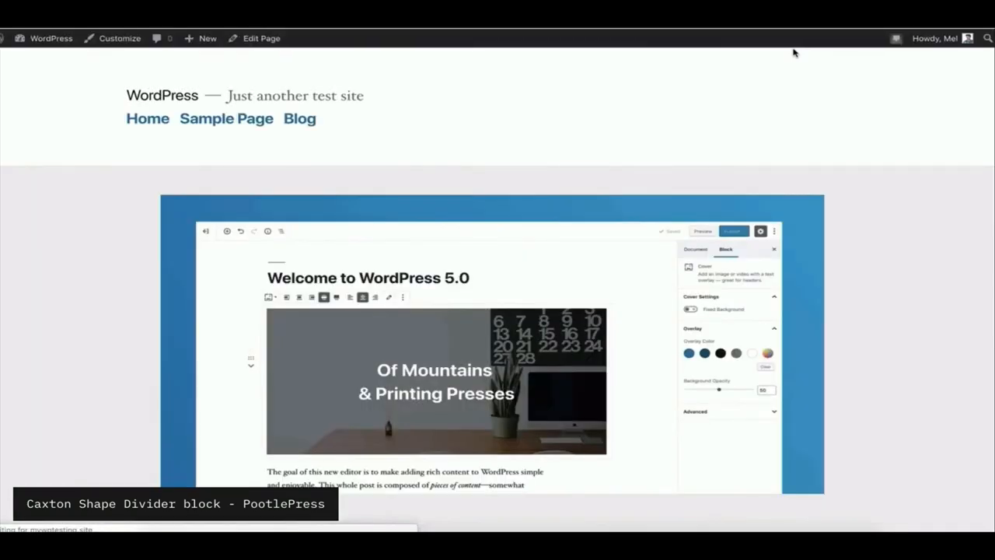
scroll("down", 3)
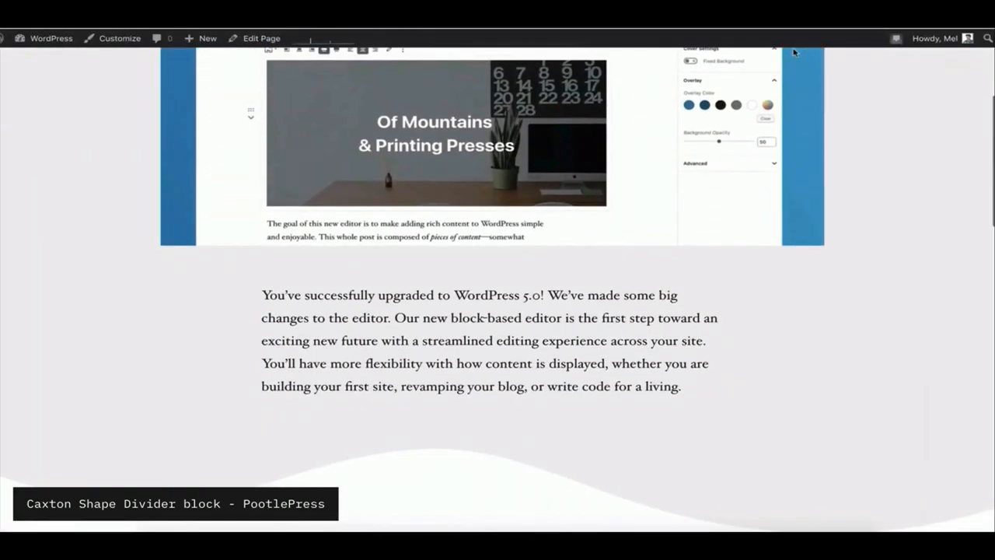